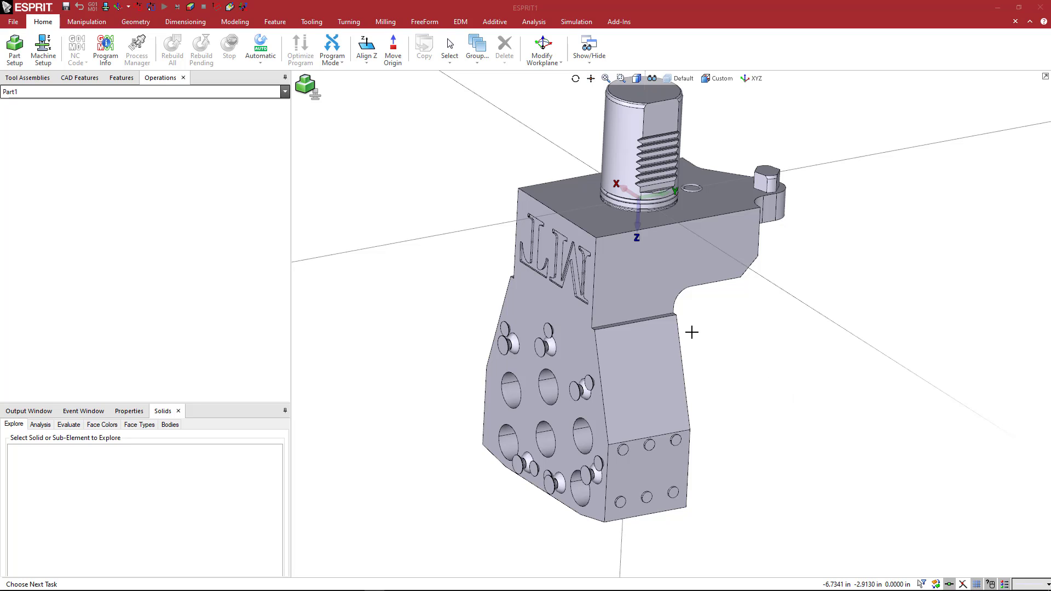
{"action": "mouse_move", "coordinate": [735, 338]}
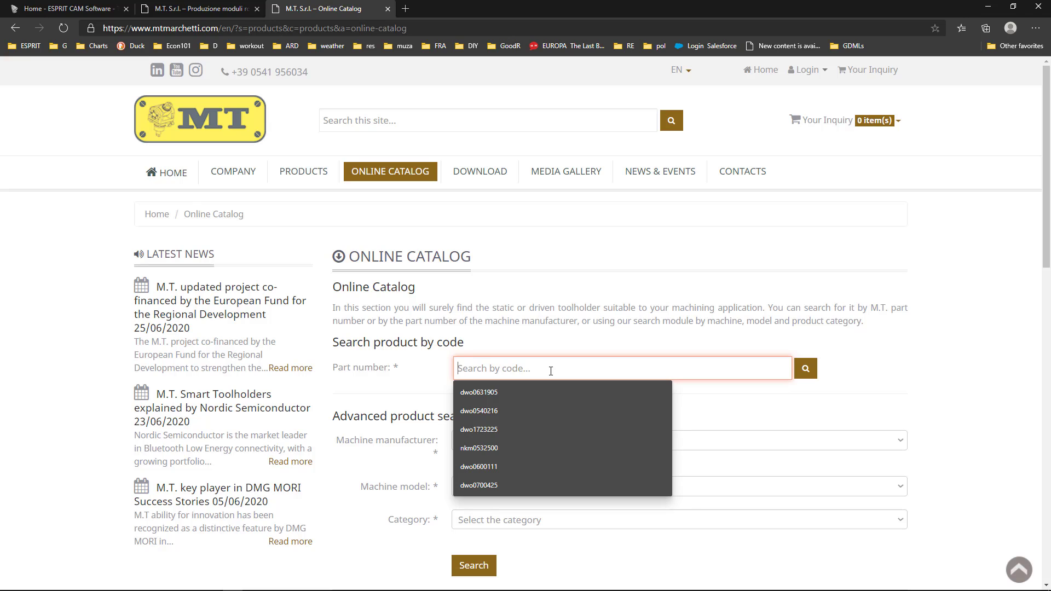
Search the MT Marchetti catalog for MZK0701905 and pick its part number from the six-position boring bar holder listing.
{"action": "type", "text": "mzk"}
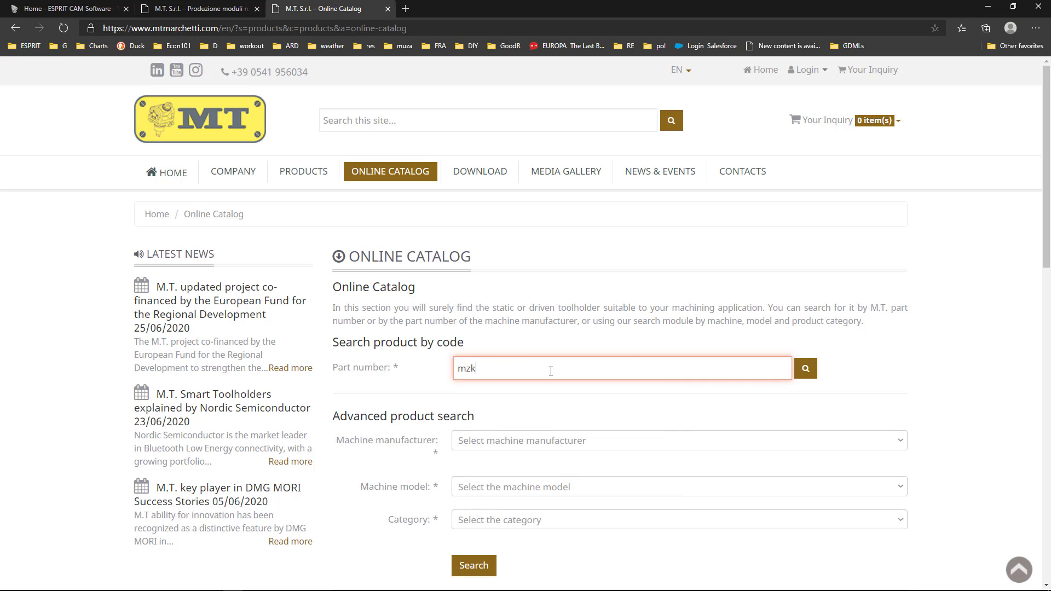
{"action": "type", "text": "0701905"}
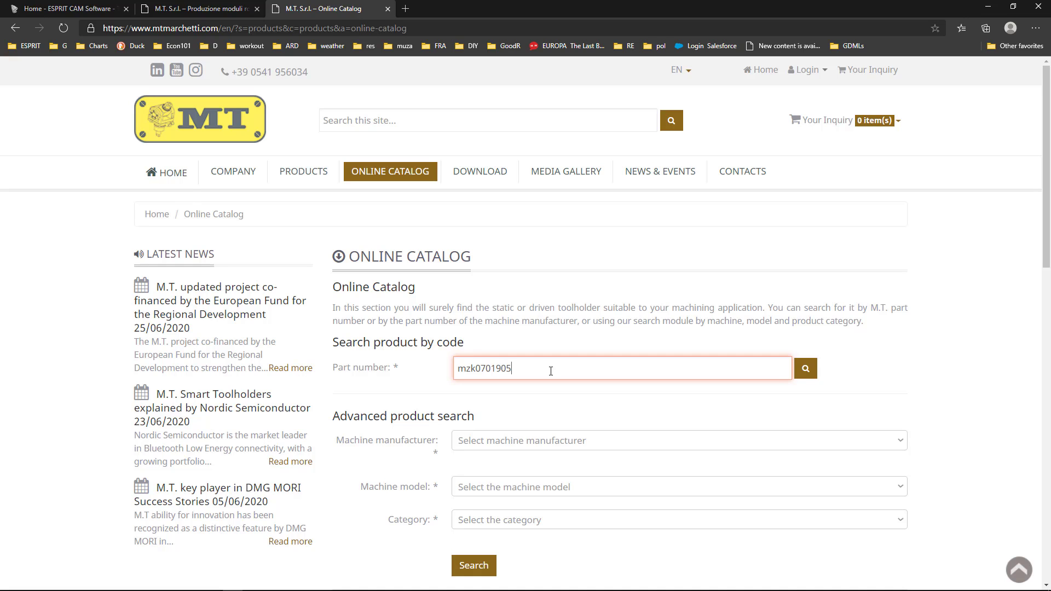
{"action": "left_click", "coordinate": [805, 368]}
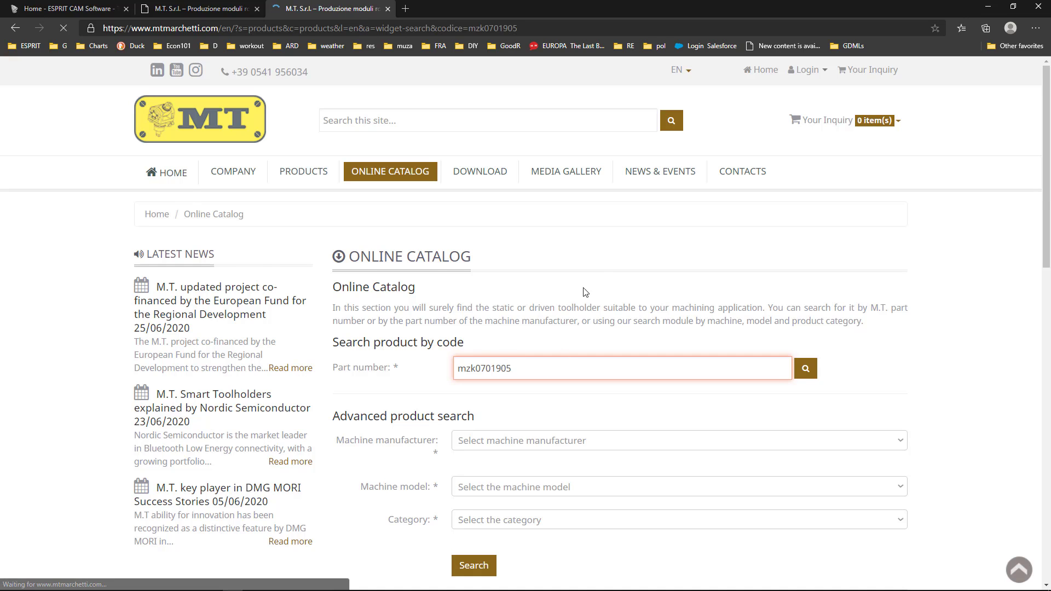
{"action": "left_click", "coordinate": [805, 368]}
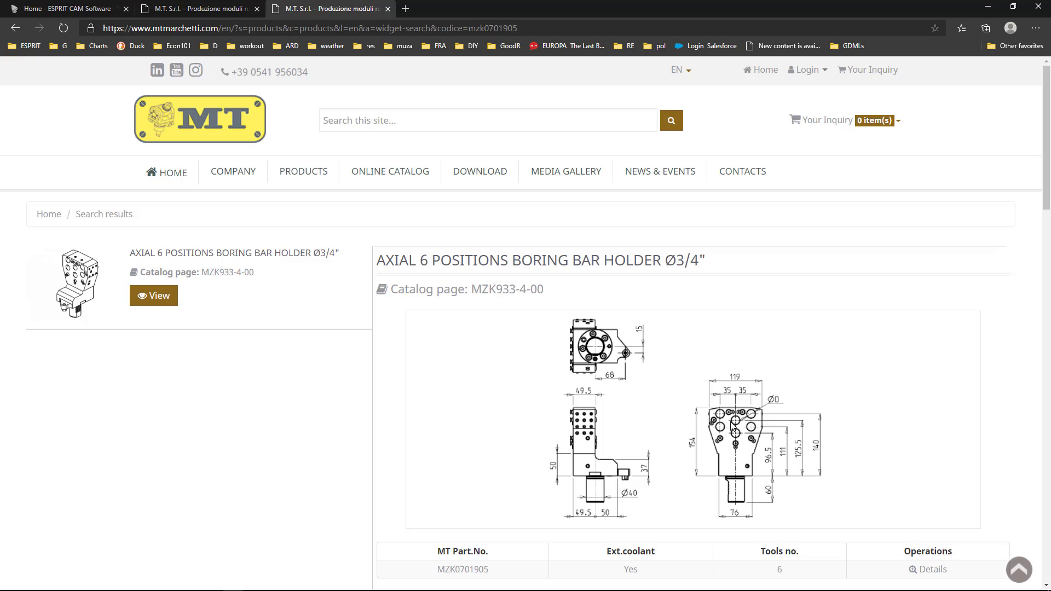
{"action": "scroll", "scroll_direction": "down", "scroll_amount": 3}
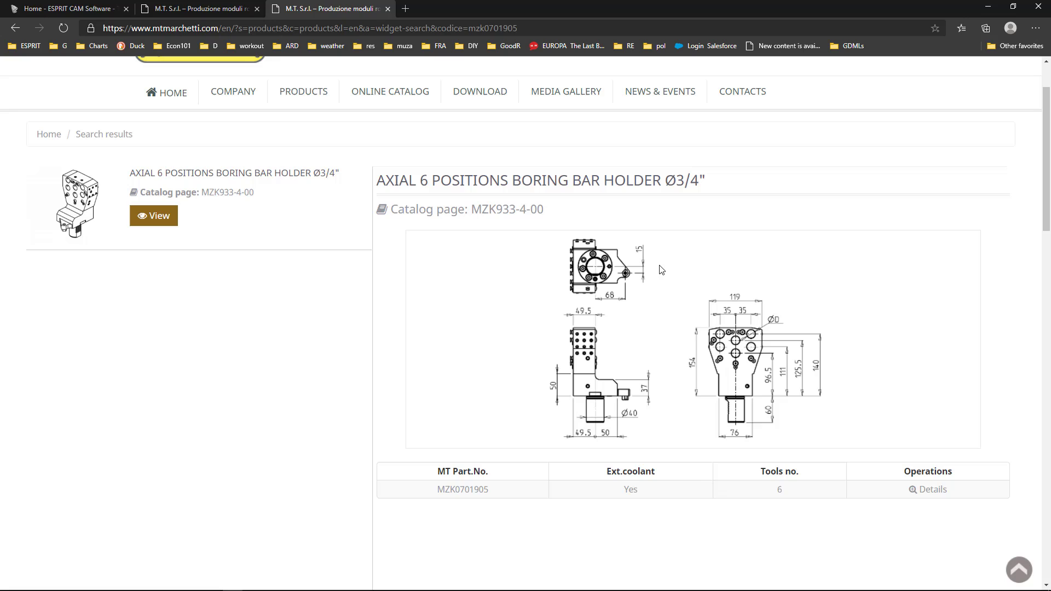
{"action": "mouse_move", "coordinate": [764, 413]}
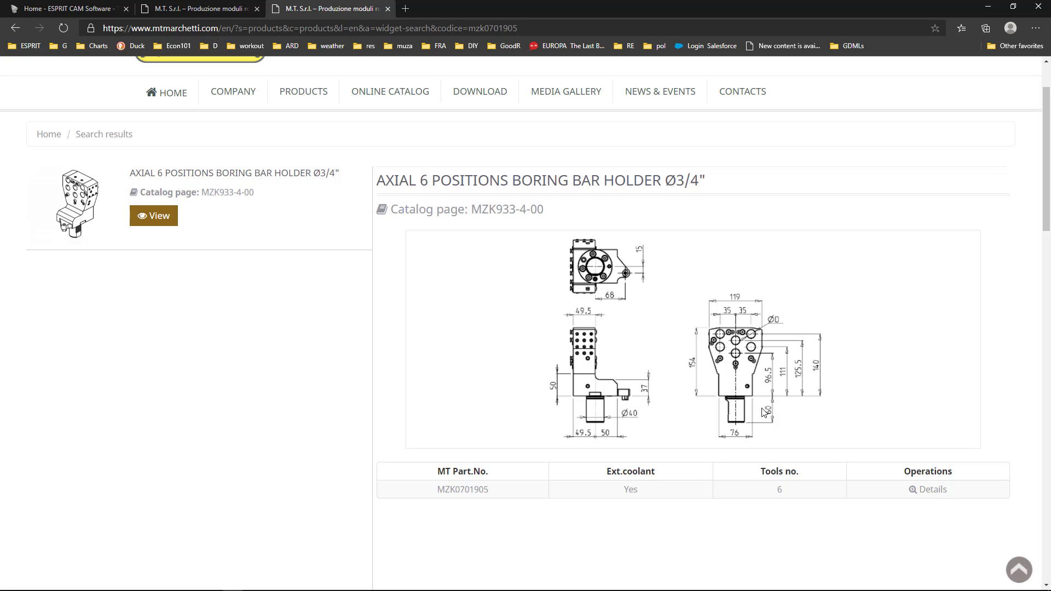
{"action": "mouse_move", "coordinate": [578, 206]}
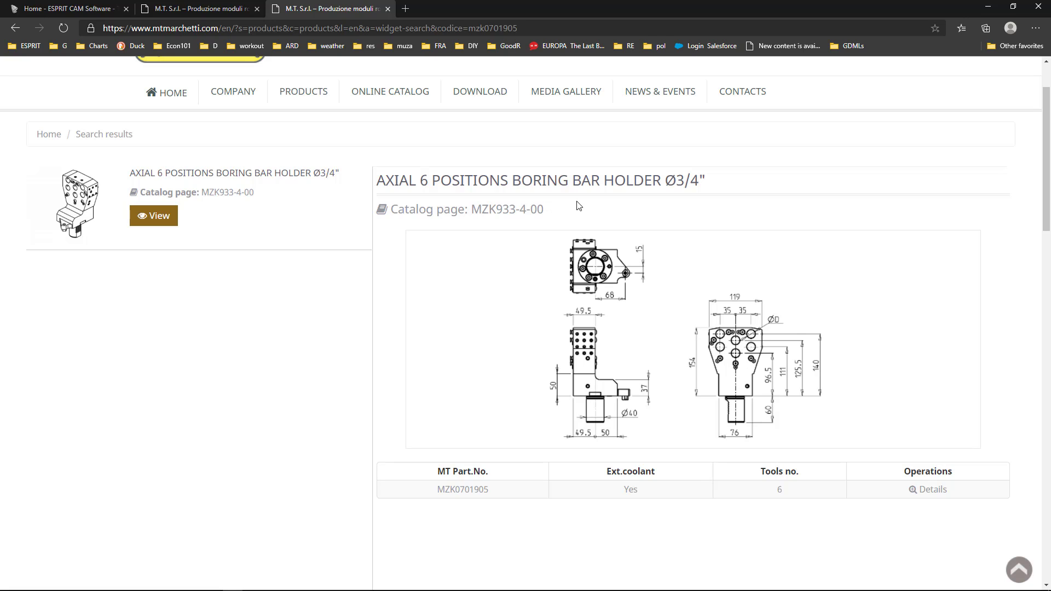
{"action": "mouse_move", "coordinate": [494, 495]}
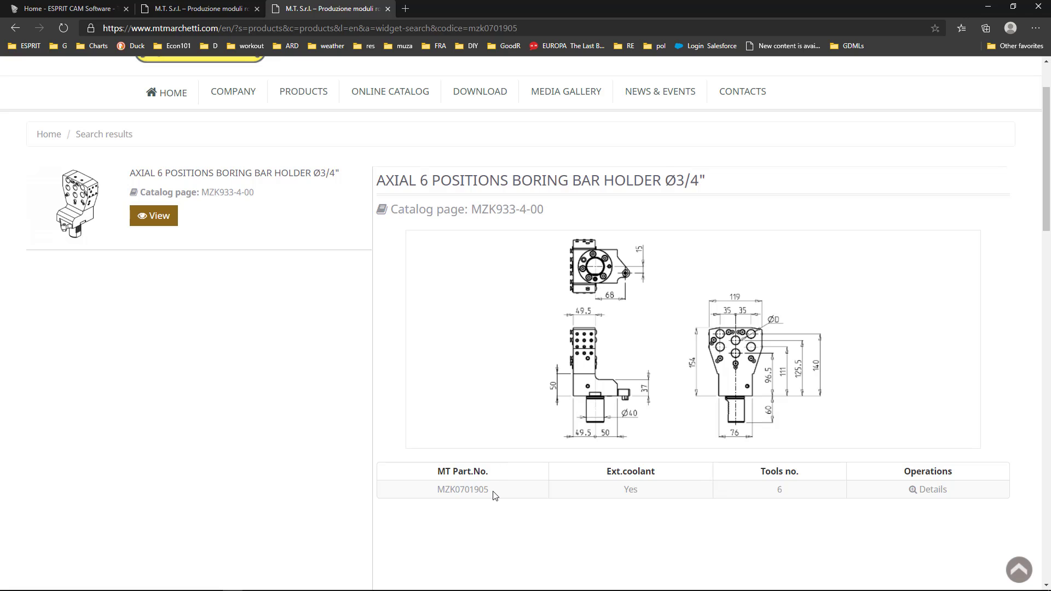
{"action": "double_click", "coordinate": [462, 489]}
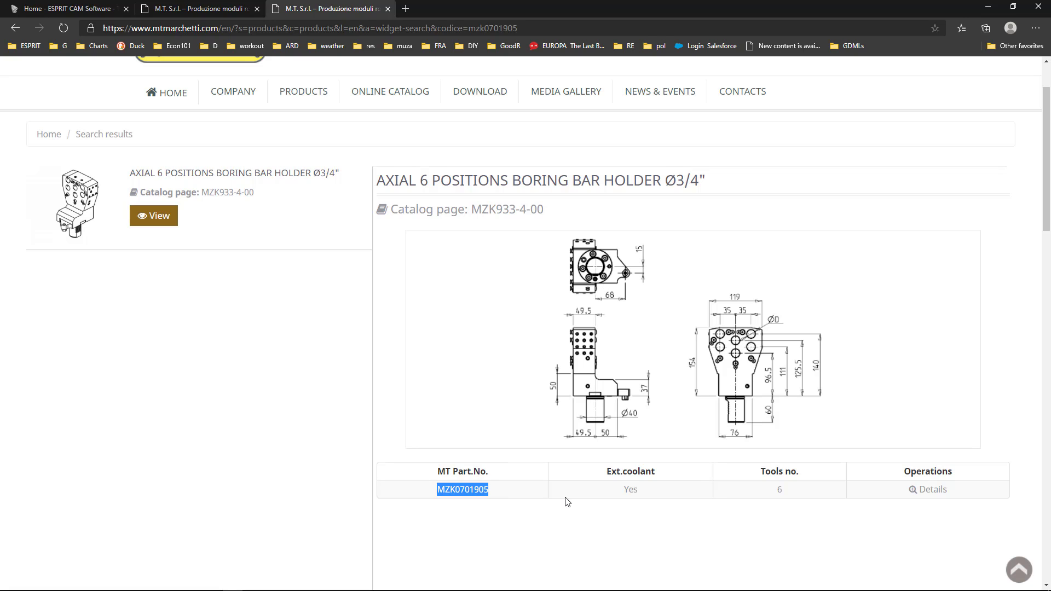
{"action": "mouse_move", "coordinate": [390, 91]}
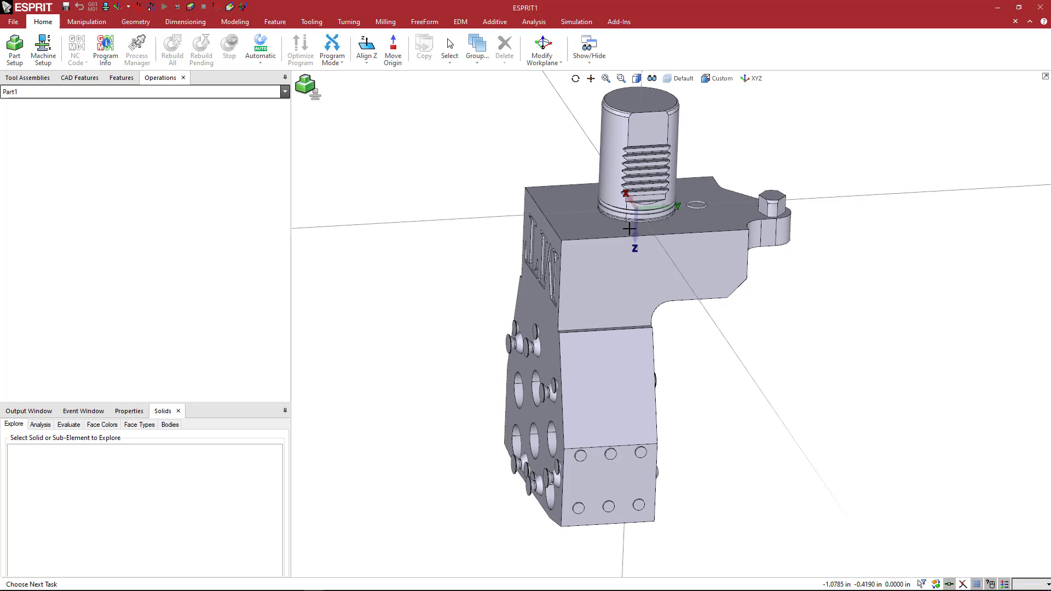
{"action": "mouse_move", "coordinate": [595, 225]}
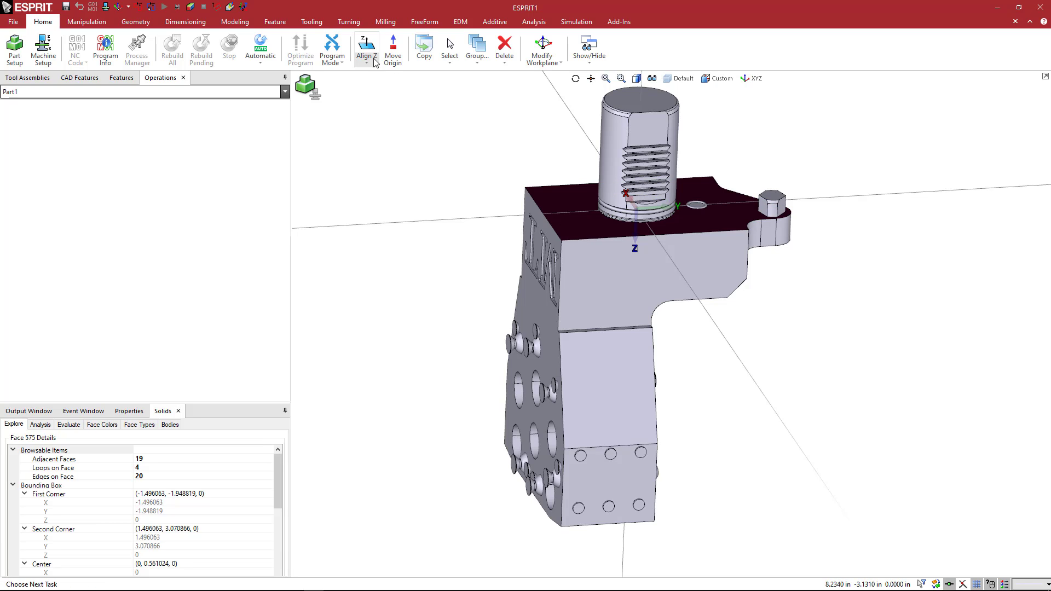
{"action": "mouse_move", "coordinate": [366, 47]}
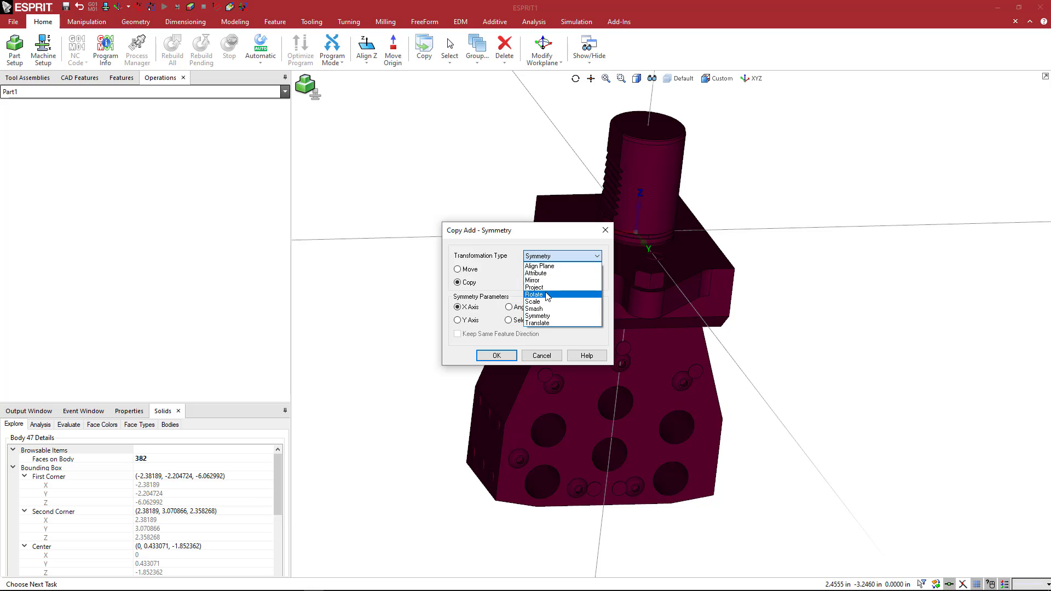
Rotate the holder body 90 degrees about the origin using a Rotate/Move transformation.
{"action": "left_click", "coordinate": [535, 294]}
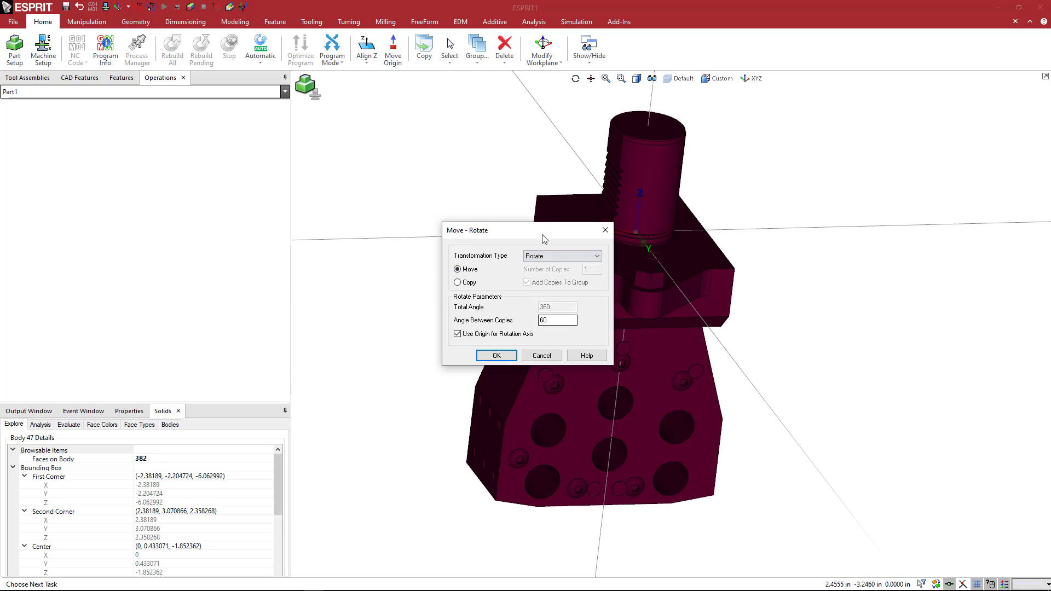
{"action": "left_click_drag", "start_coordinate": [527, 230], "coordinate": [441, 226]}
{"action": "type", "text": "90"}
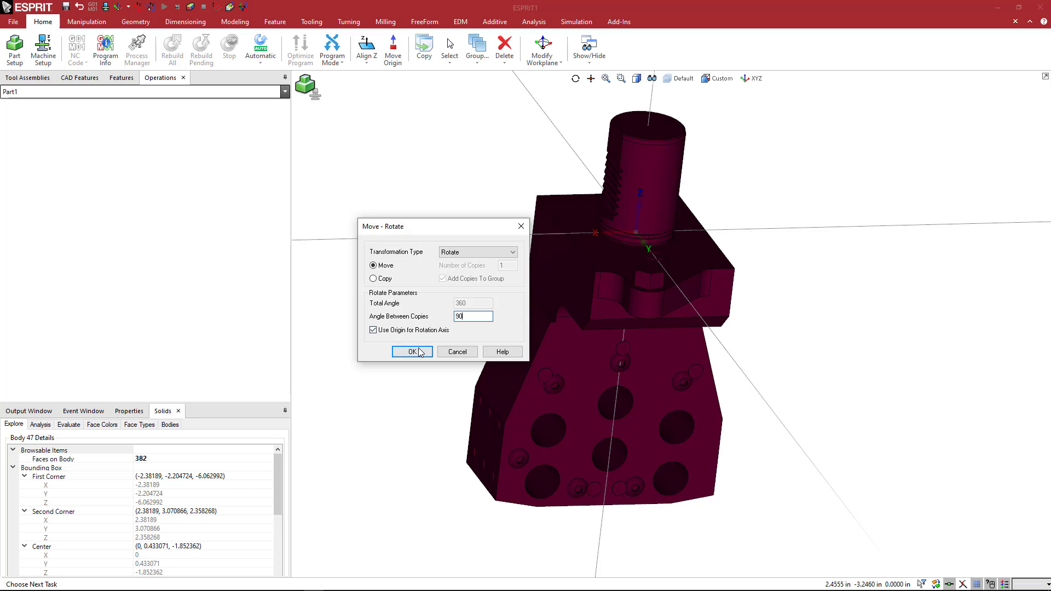
{"action": "left_click", "coordinate": [409, 351]}
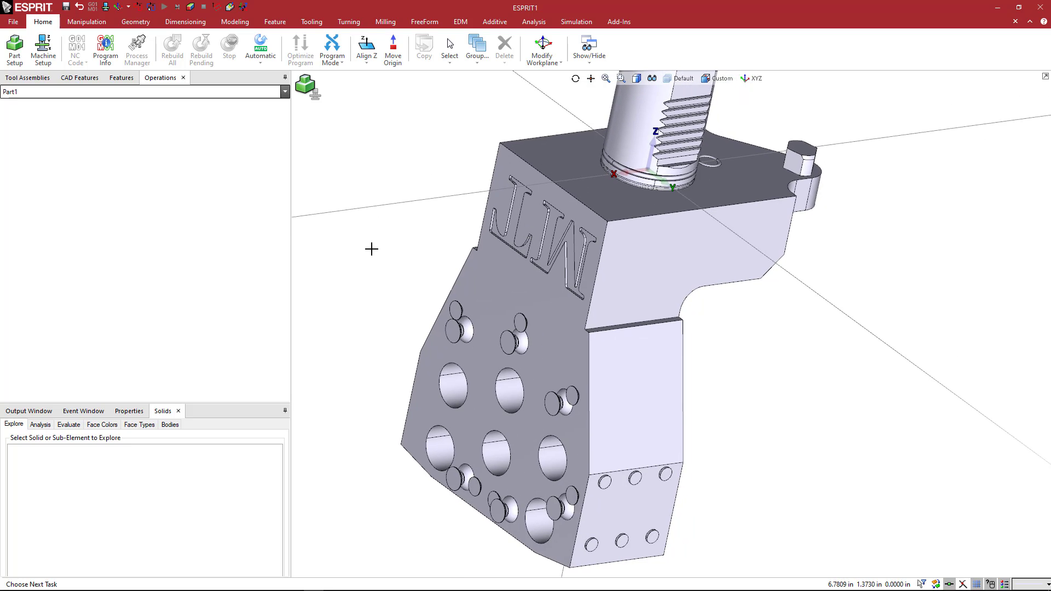
Select all elements and set the holder solid's colour to grey in its properties.
{"action": "right_click", "coordinate": [393, 261]}
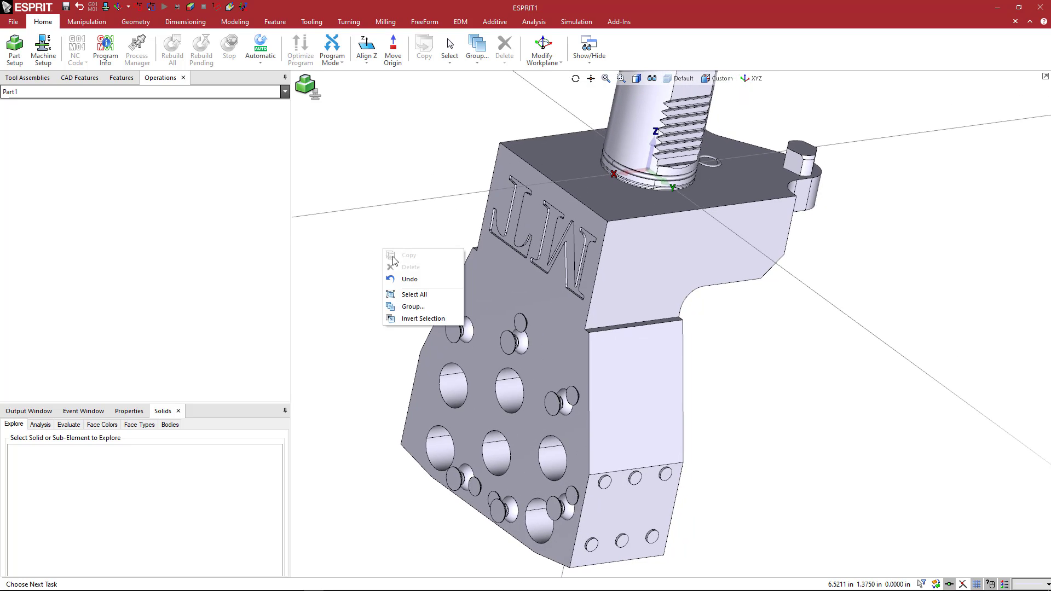
{"action": "left_click", "coordinate": [413, 295]}
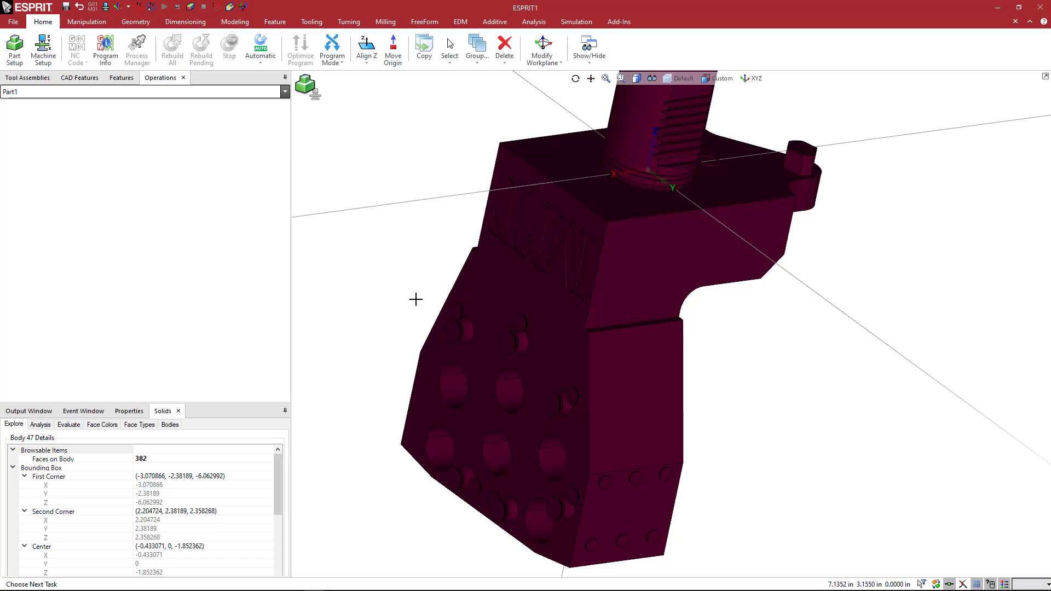
{"action": "left_click", "coordinate": [128, 411]}
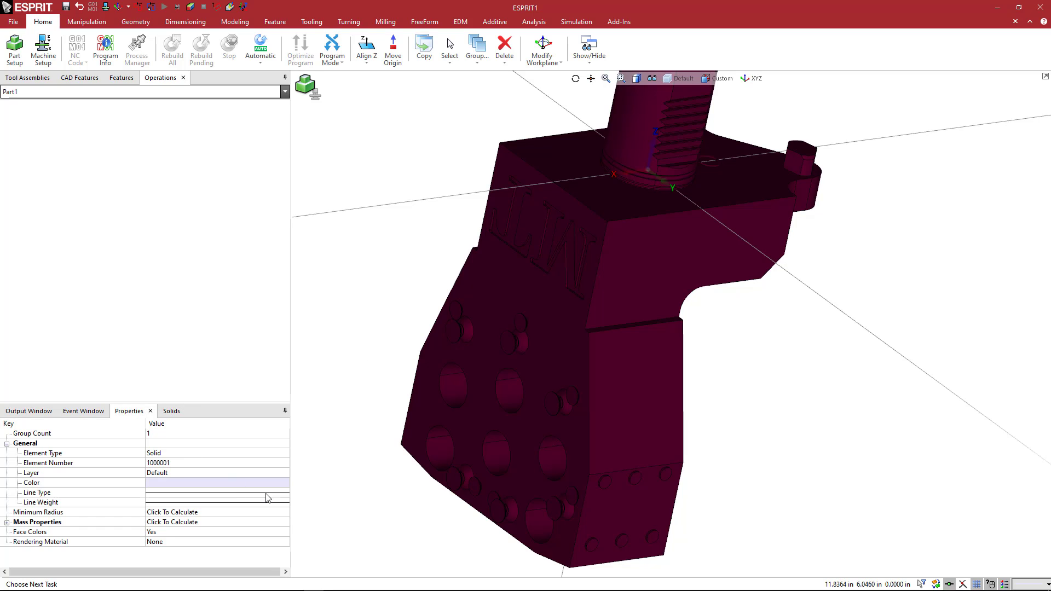
{"action": "left_click", "coordinate": [274, 482]}
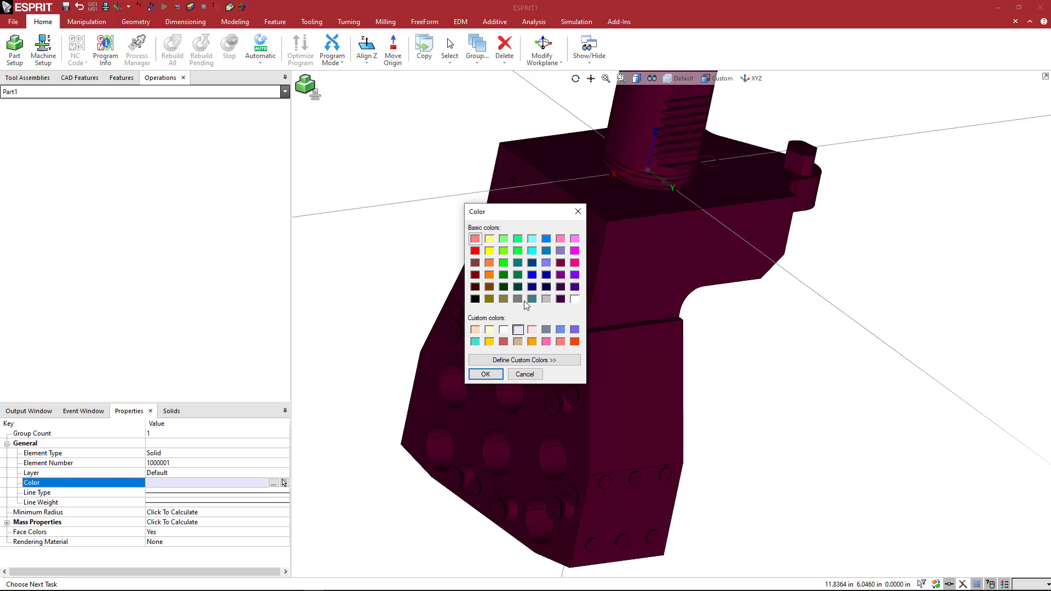
{"action": "left_click", "coordinate": [485, 375]}
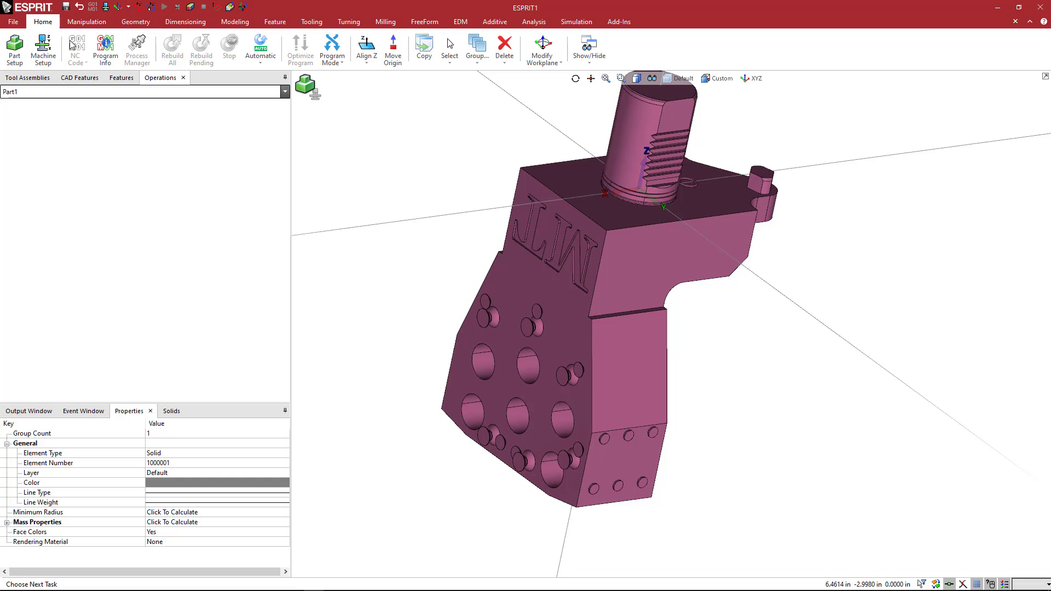
Visit the Manipulation tools, return Home, and list the panels available to show or hide.
{"action": "left_click", "coordinate": [87, 22]}
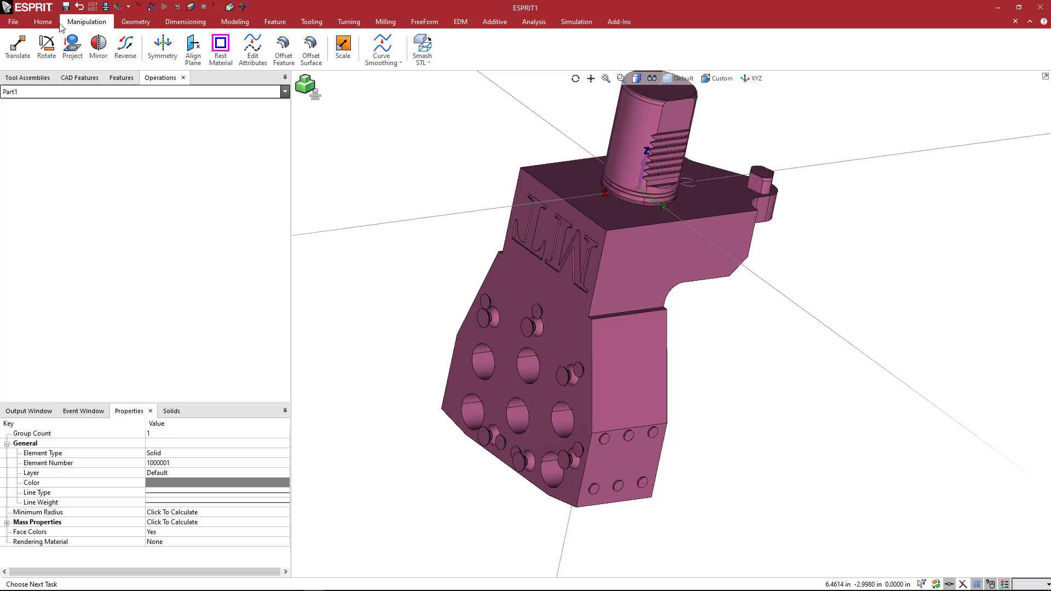
{"action": "left_click", "coordinate": [43, 22]}
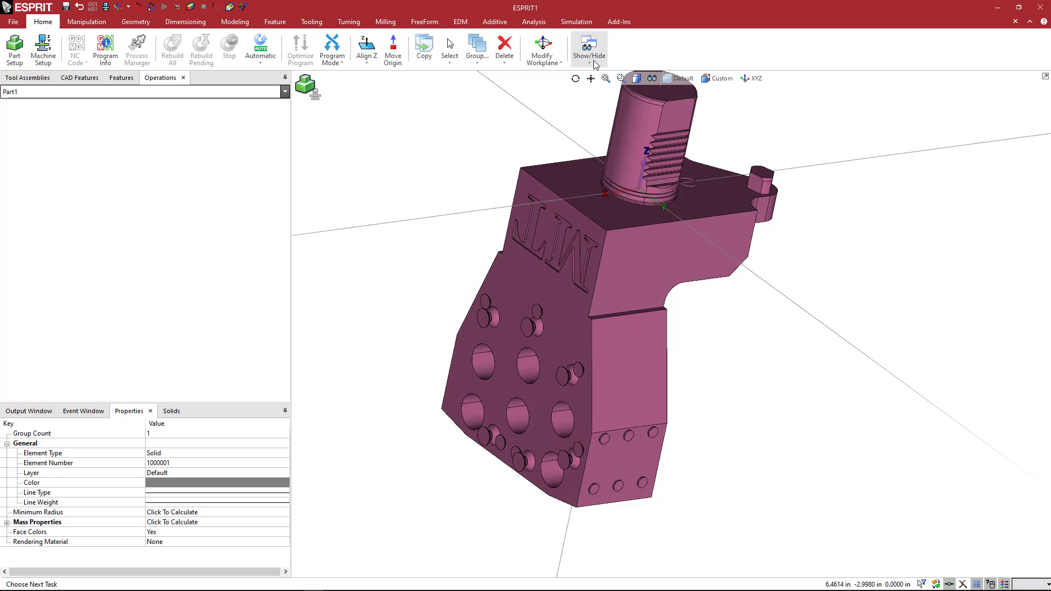
{"action": "left_click", "coordinate": [588, 48]}
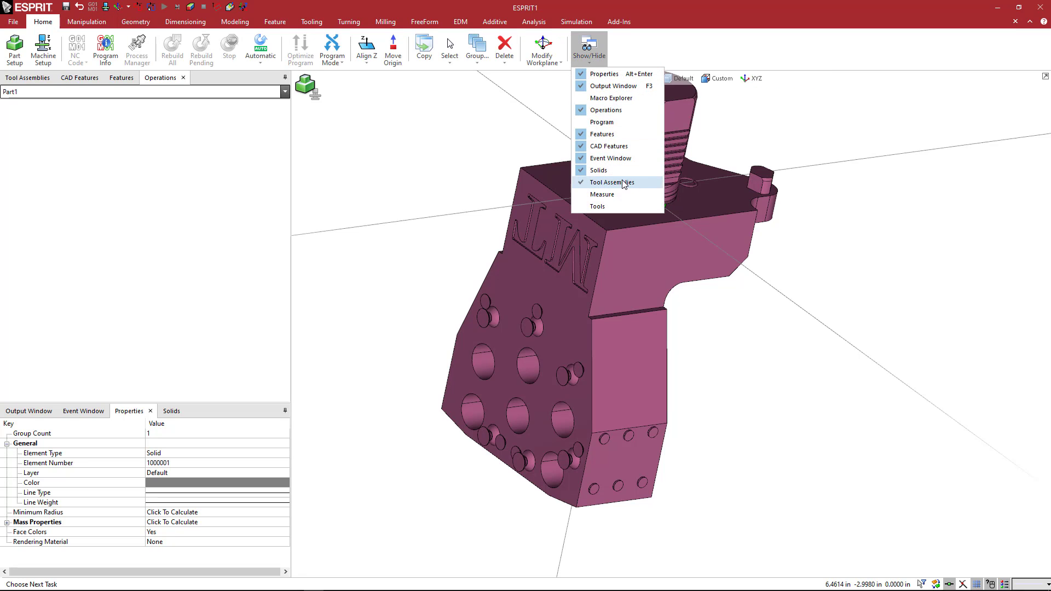
{"action": "mouse_move", "coordinate": [603, 133]}
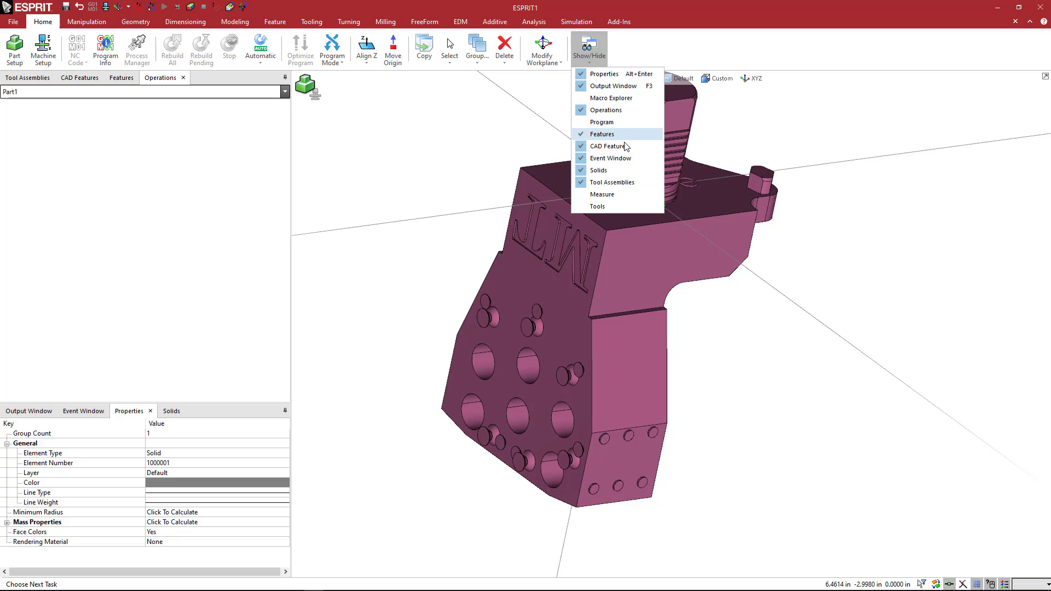
{"action": "mouse_move", "coordinate": [609, 73]}
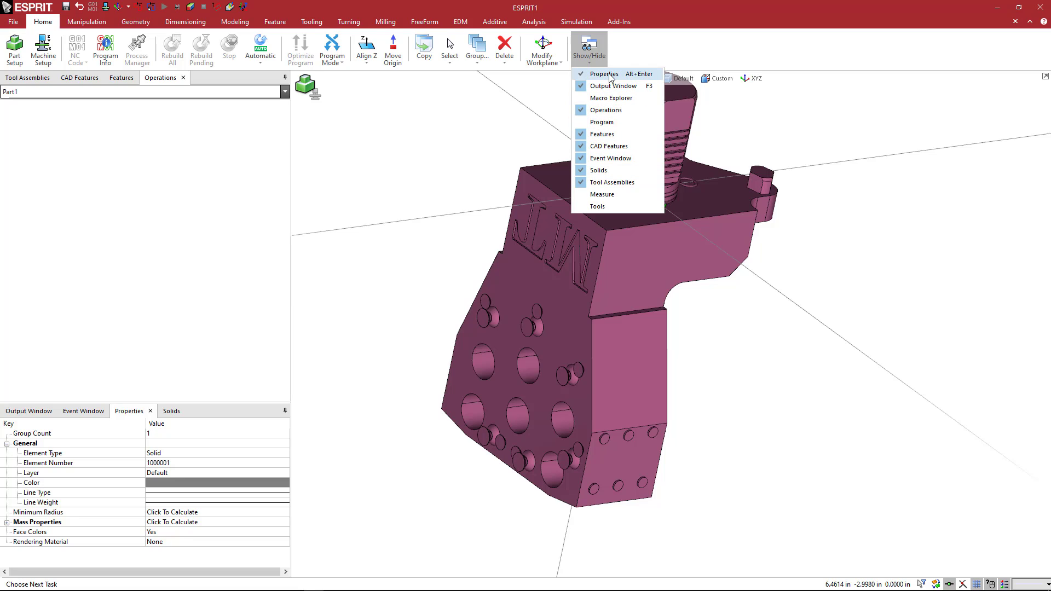
{"action": "mouse_move", "coordinate": [638, 80]}
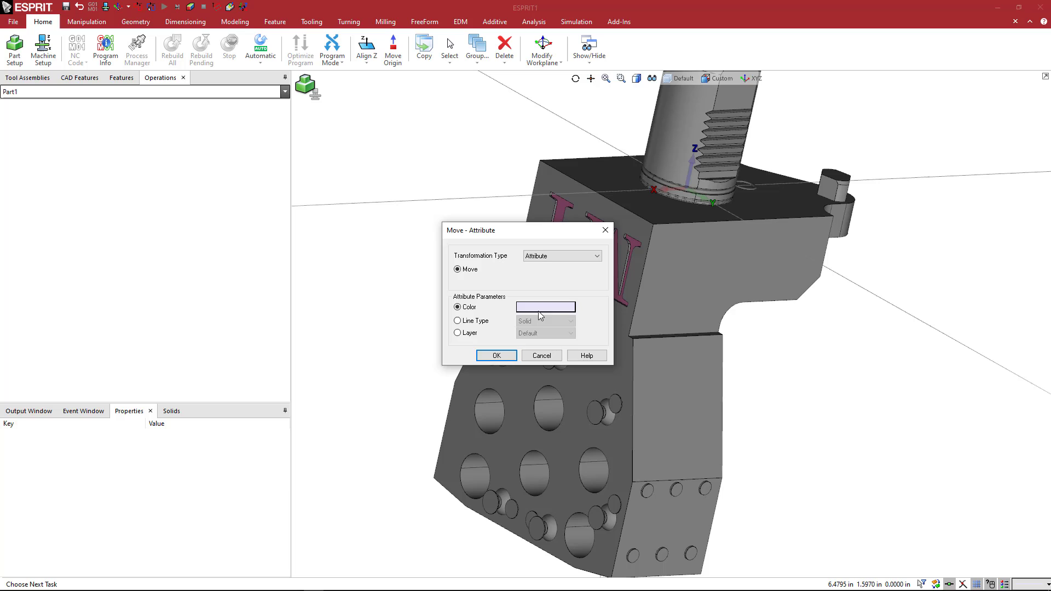
Set the raised MT lettering's colour to yellow in the Move - Attribute dialog.
{"action": "left_click", "coordinate": [545, 307]}
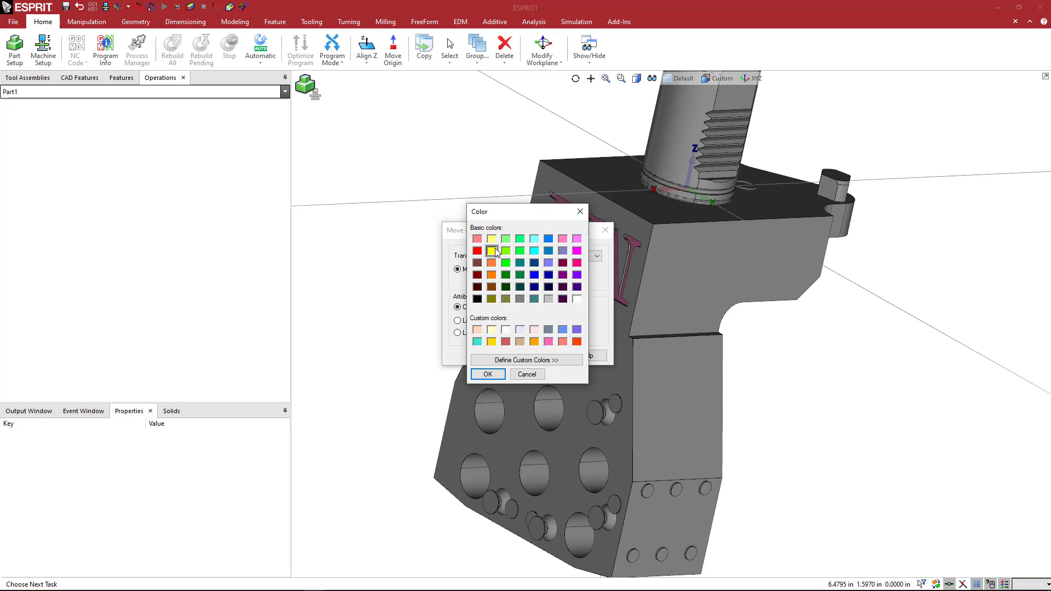
{"action": "left_click", "coordinate": [487, 374]}
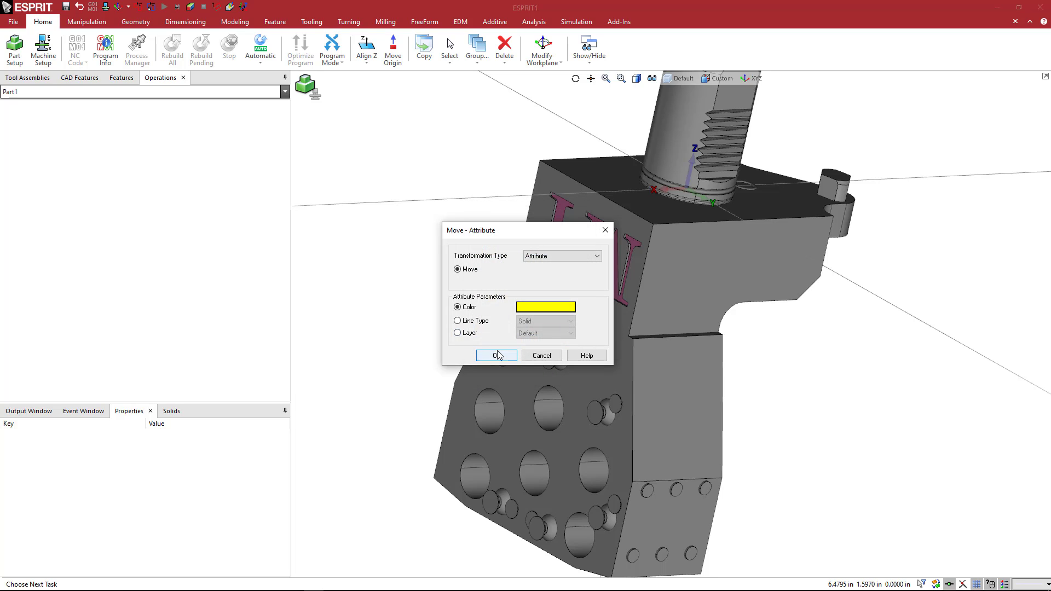
{"action": "left_click", "coordinate": [495, 355]}
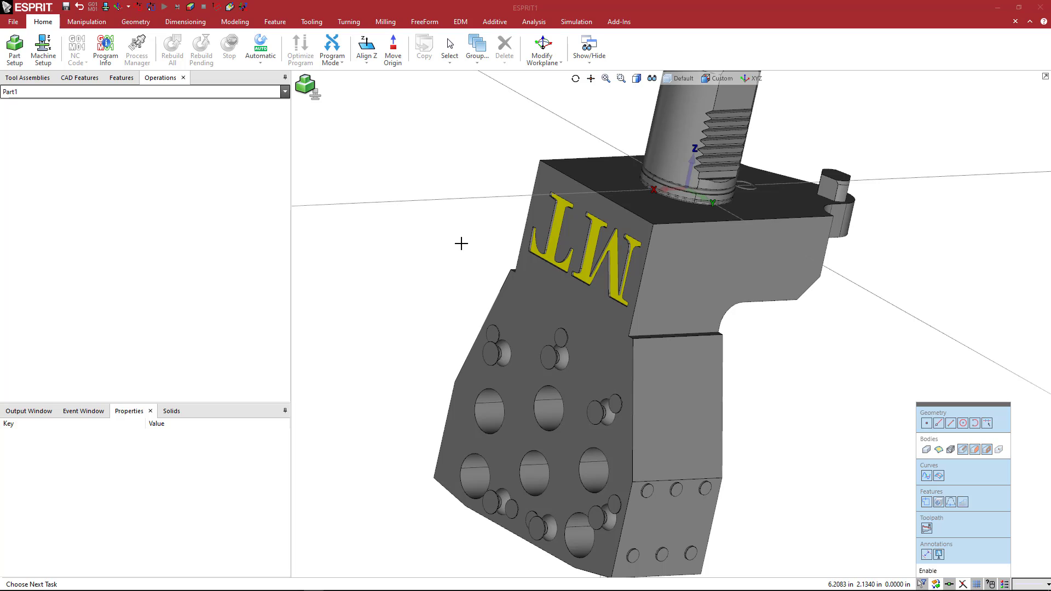
Select the screw bodies on the holder's front face one by one for recolouring.
{"action": "left_click", "coordinate": [573, 255]}
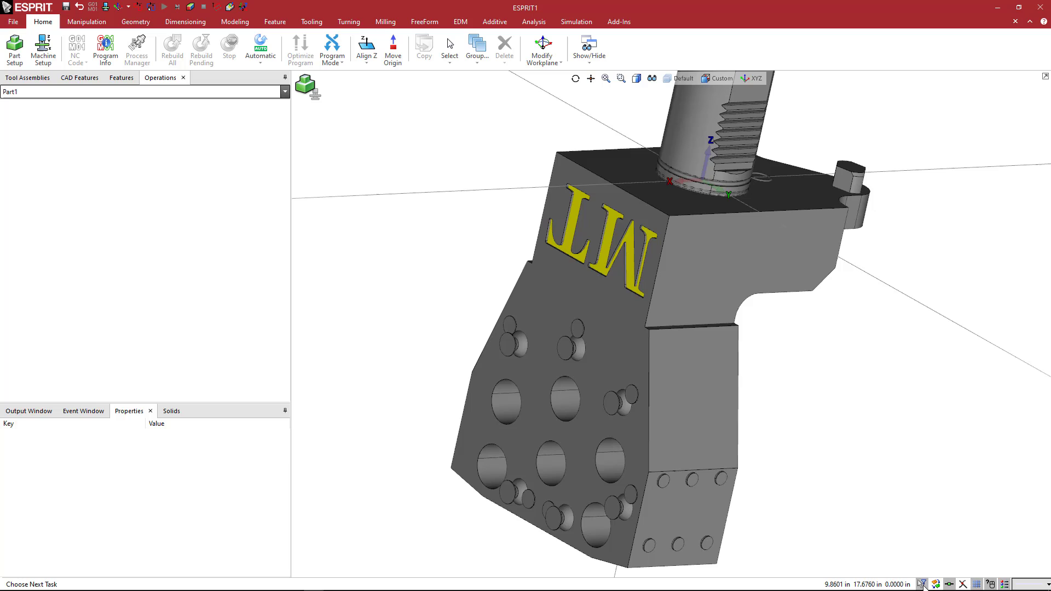
{"action": "mouse_move", "coordinate": [924, 583]}
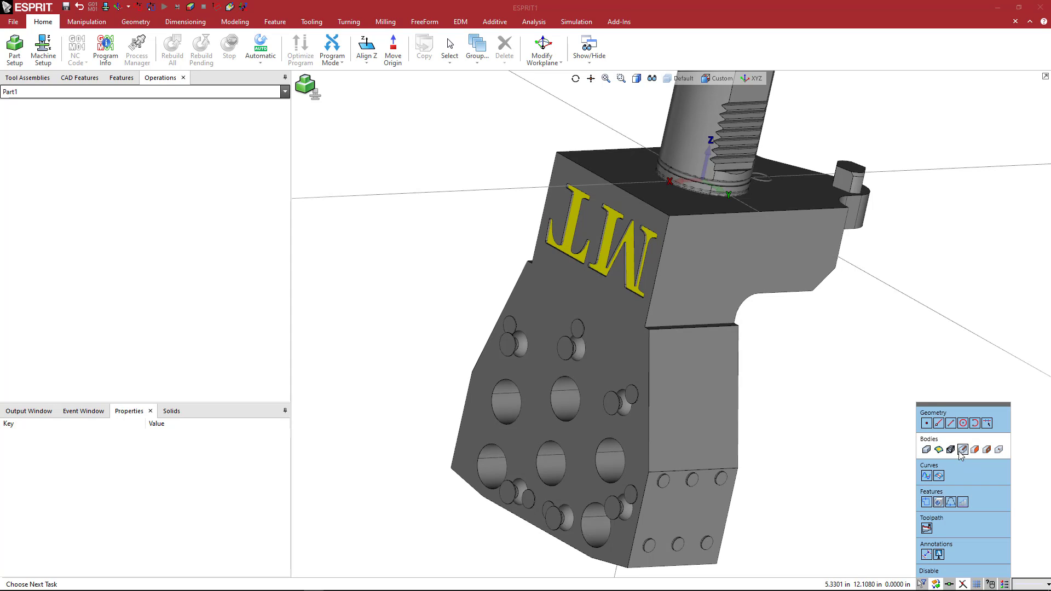
{"action": "mouse_move", "coordinate": [987, 450]}
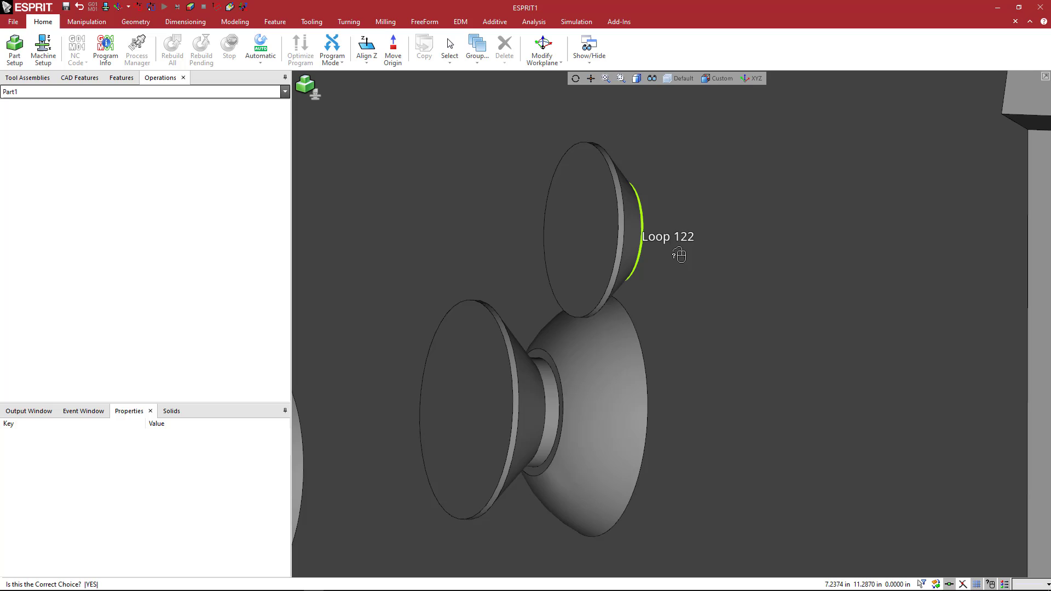
{"action": "mouse_move", "coordinate": [691, 269]}
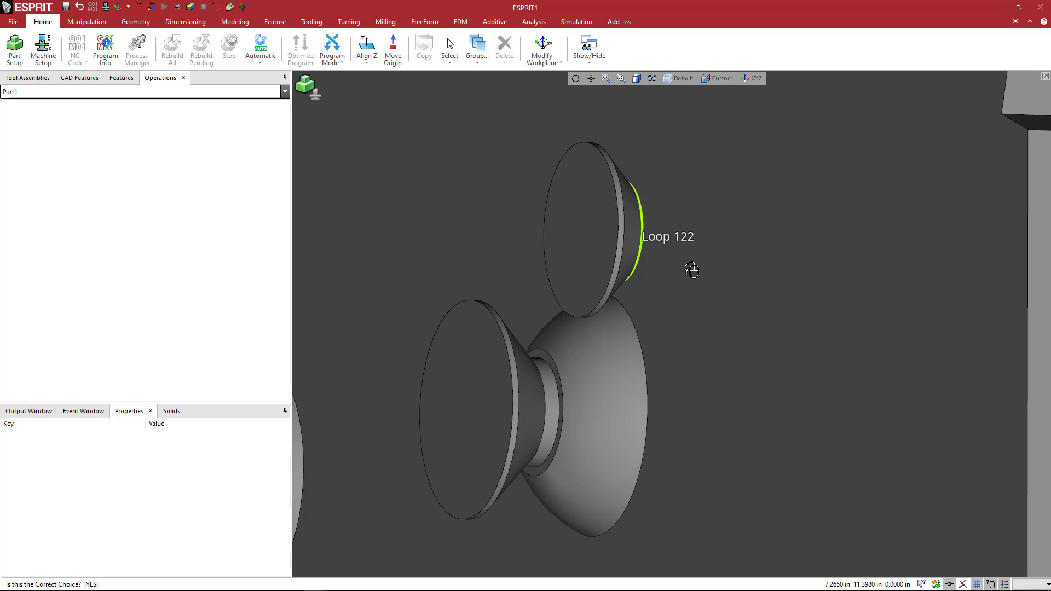
{"action": "mouse_move", "coordinate": [703, 289]}
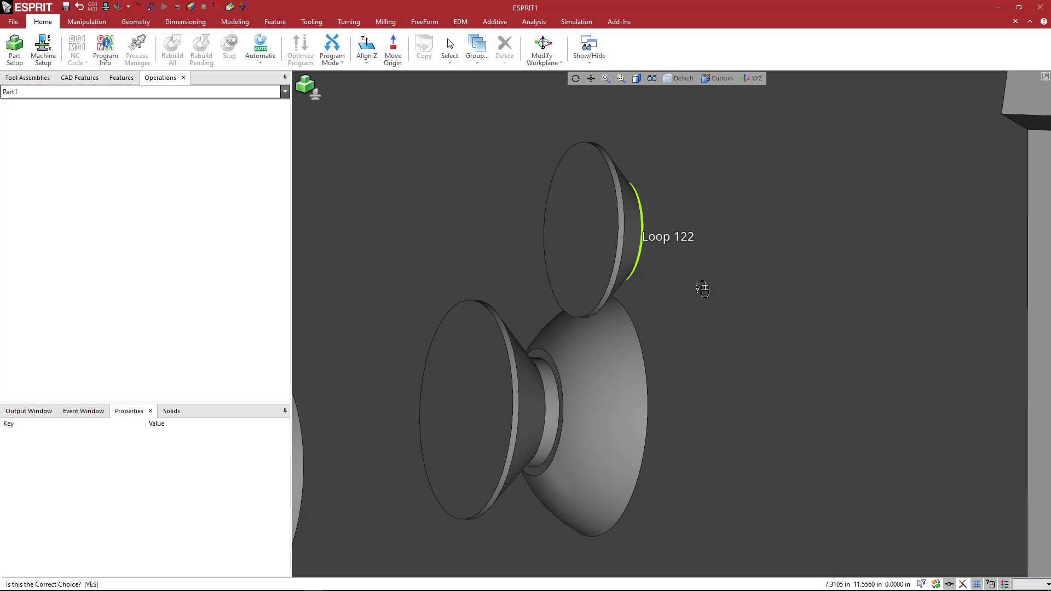
{"action": "left_click", "coordinate": [590, 221]}
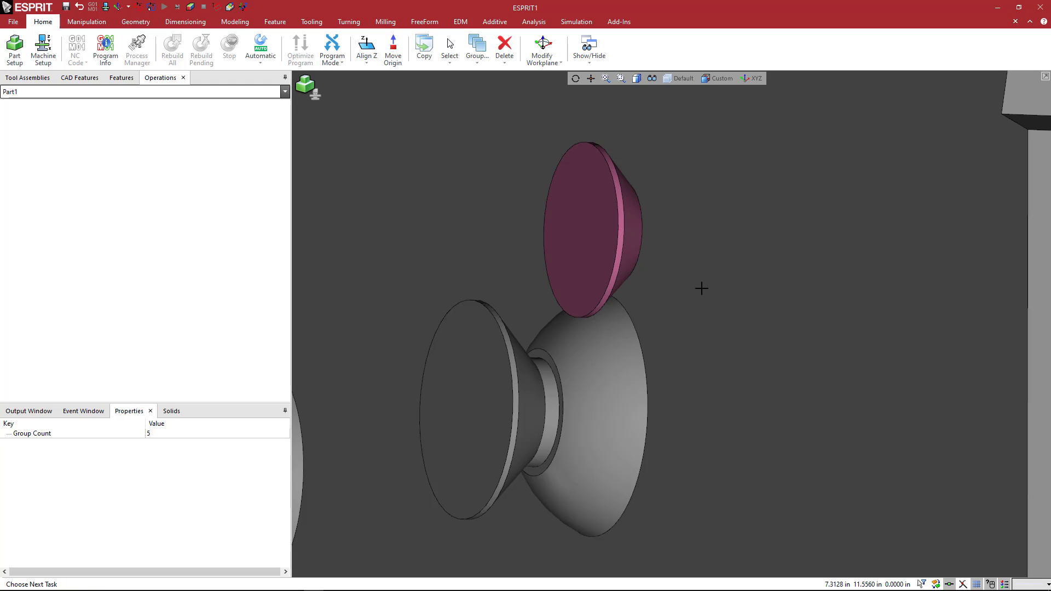
{"action": "mouse_move", "coordinate": [642, 333]}
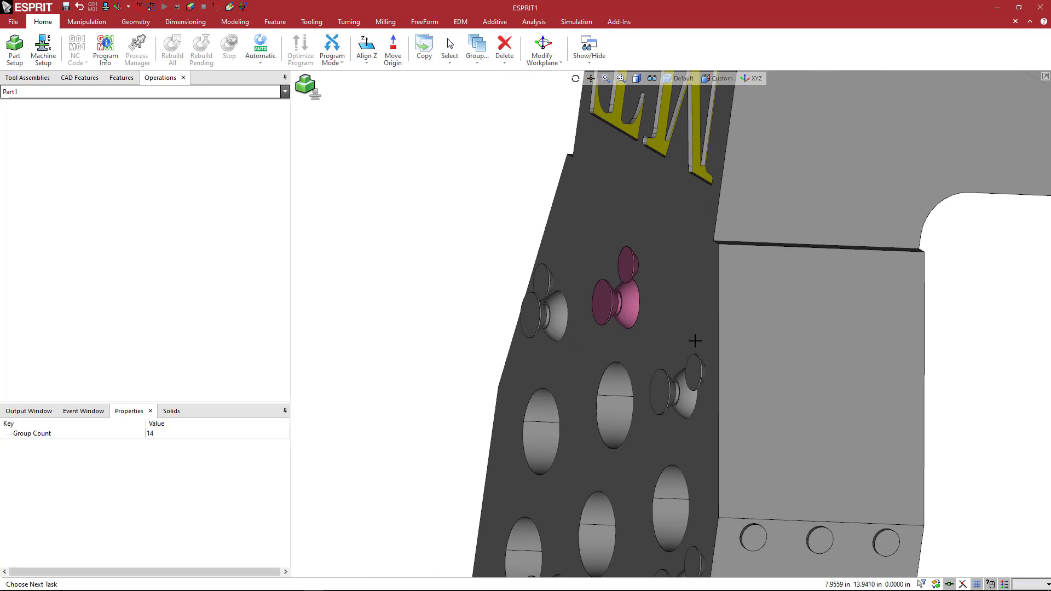
{"action": "mouse_move", "coordinate": [713, 367]}
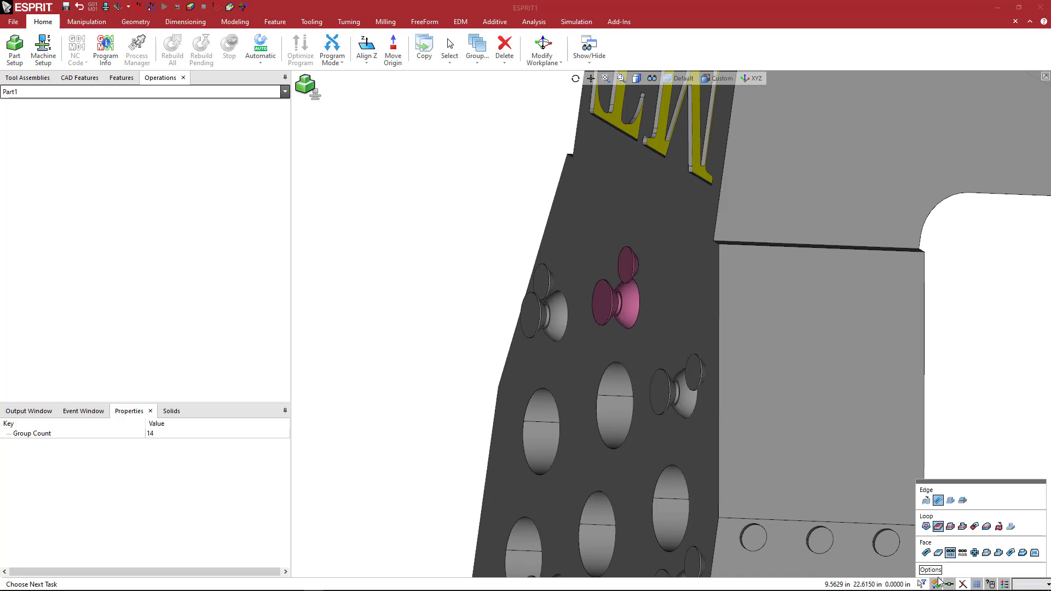
{"action": "mouse_move", "coordinate": [939, 527]}
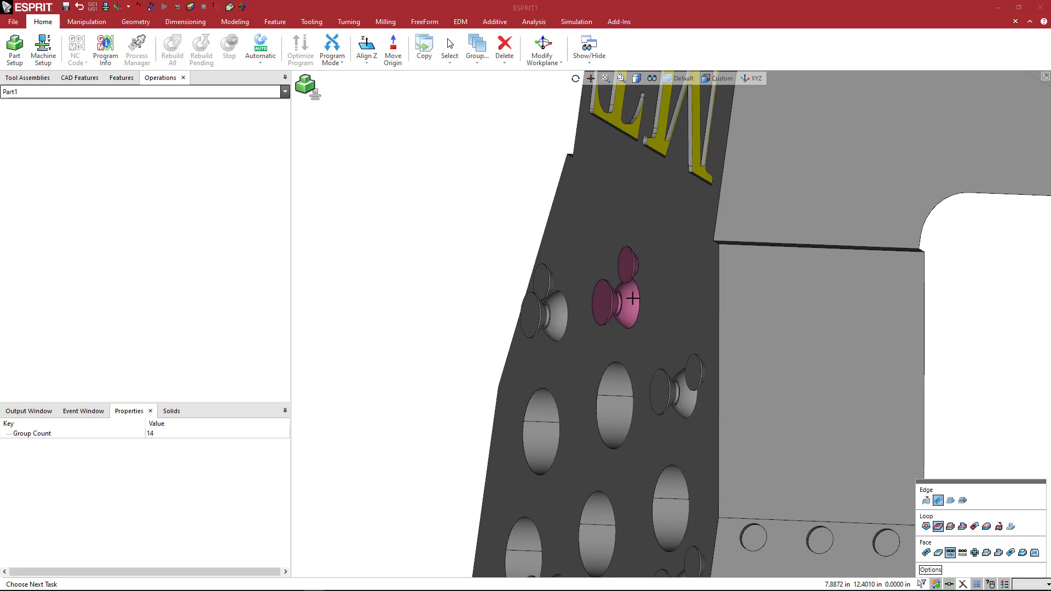
{"action": "mouse_move", "coordinate": [623, 302]}
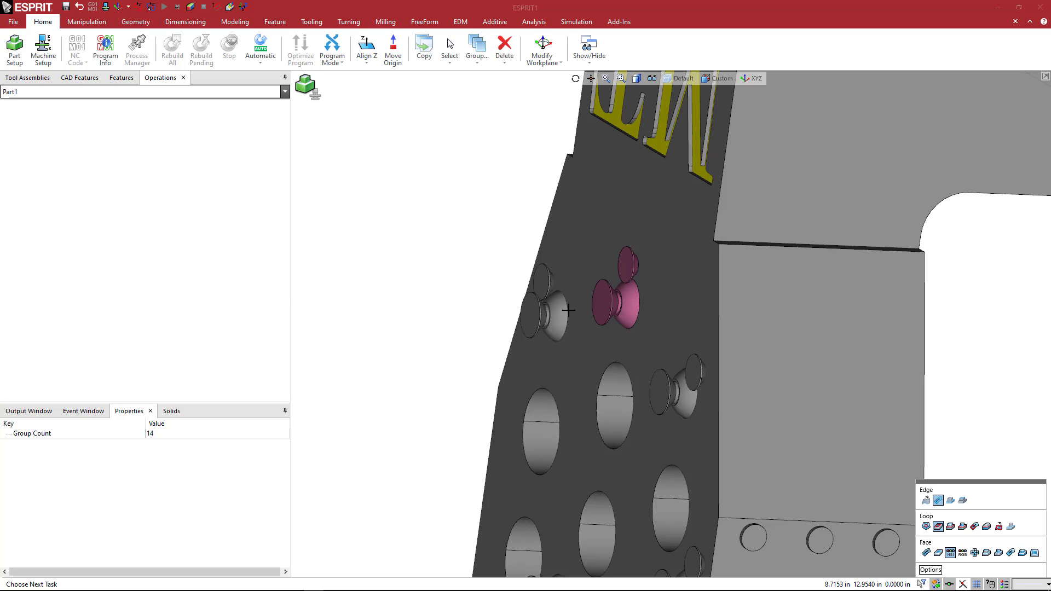
{"action": "left_click", "coordinate": [554, 312]}
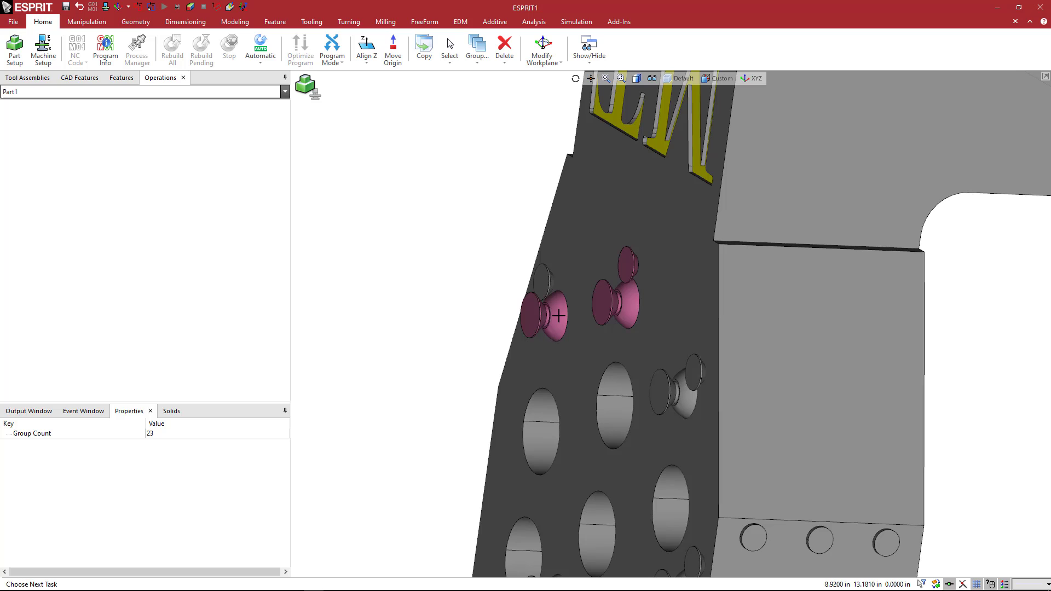
{"action": "left_click", "coordinate": [509, 249]}
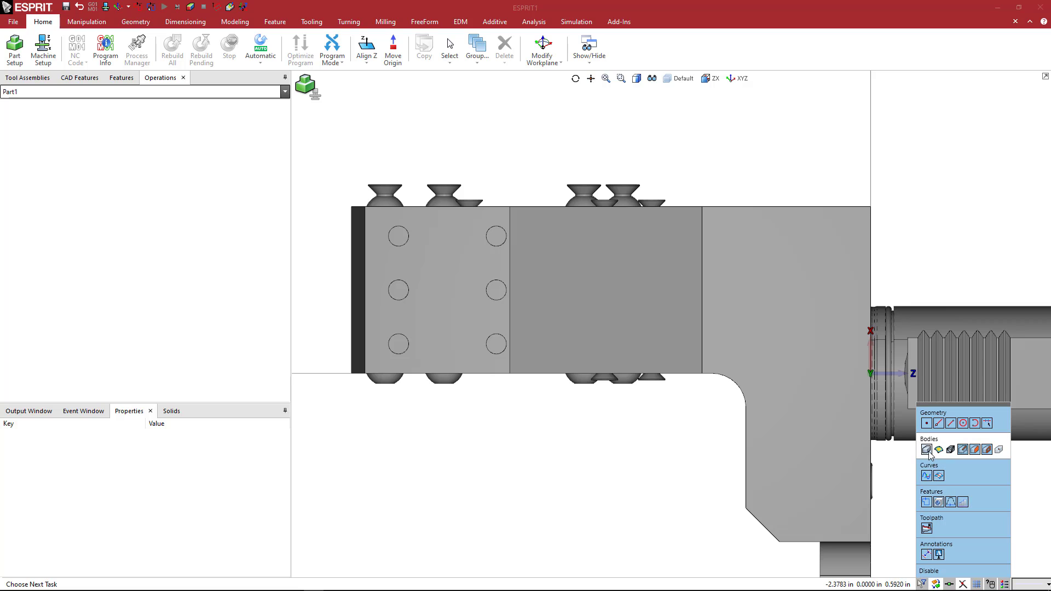
{"action": "mouse_move", "coordinate": [467, 139]}
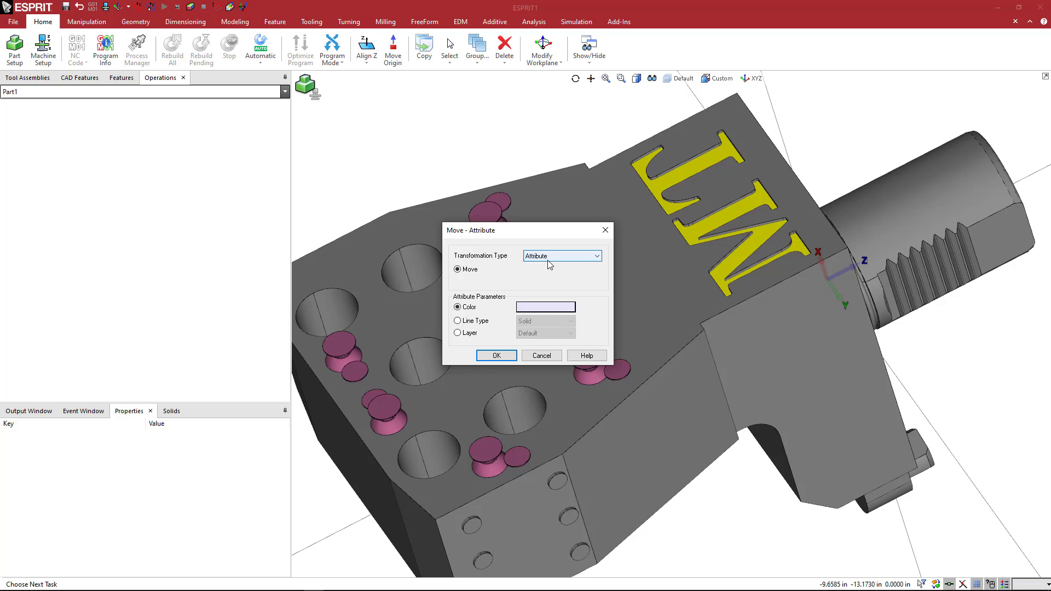
Set the selected clamping screws to the bronze custom colour.
{"action": "left_click", "coordinate": [545, 307]}
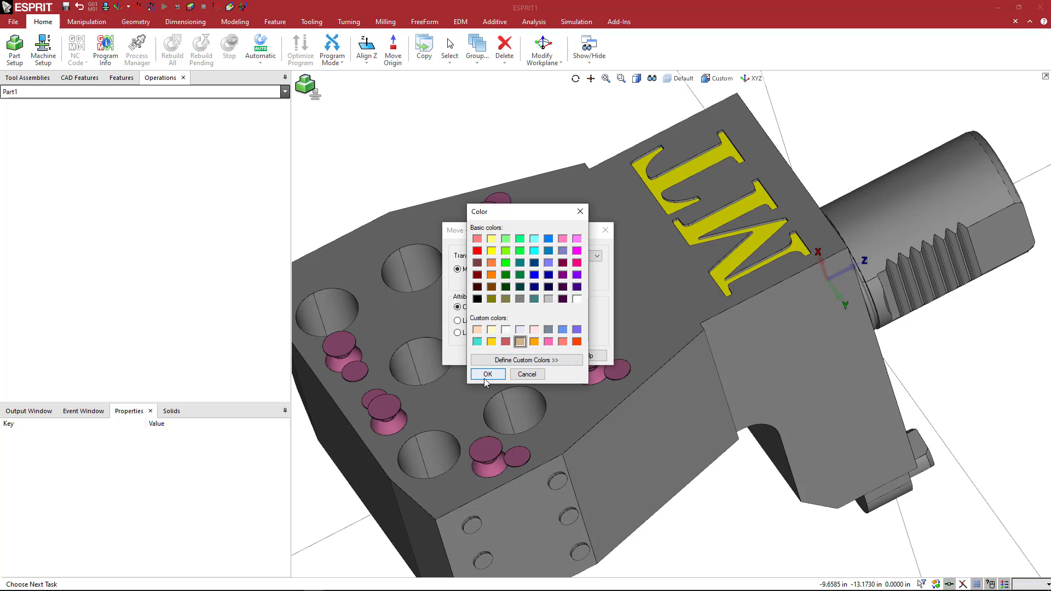
{"action": "left_click", "coordinate": [489, 374]}
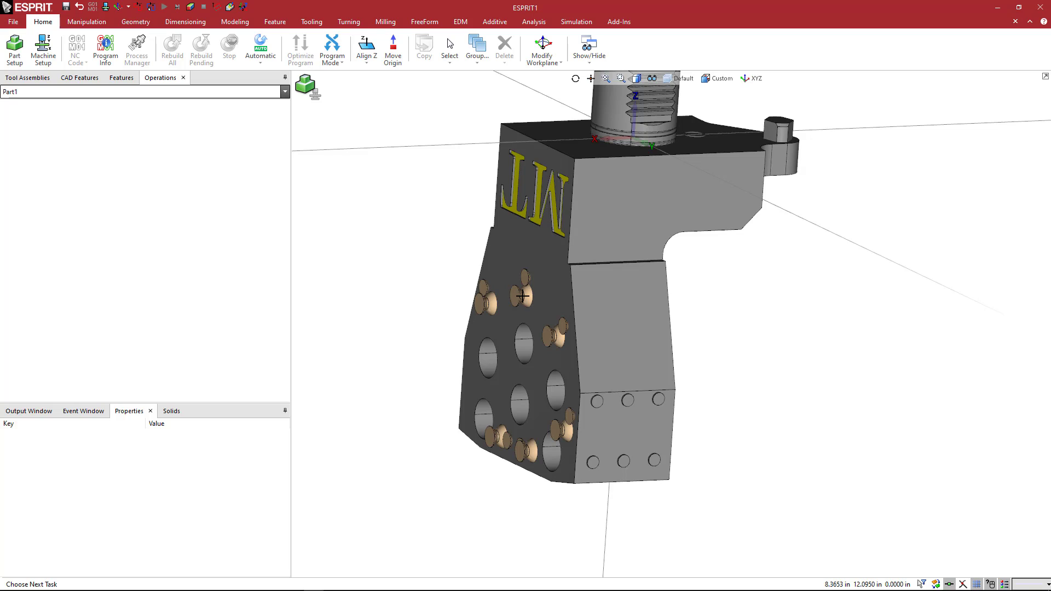
{"action": "mouse_move", "coordinate": [554, 393]}
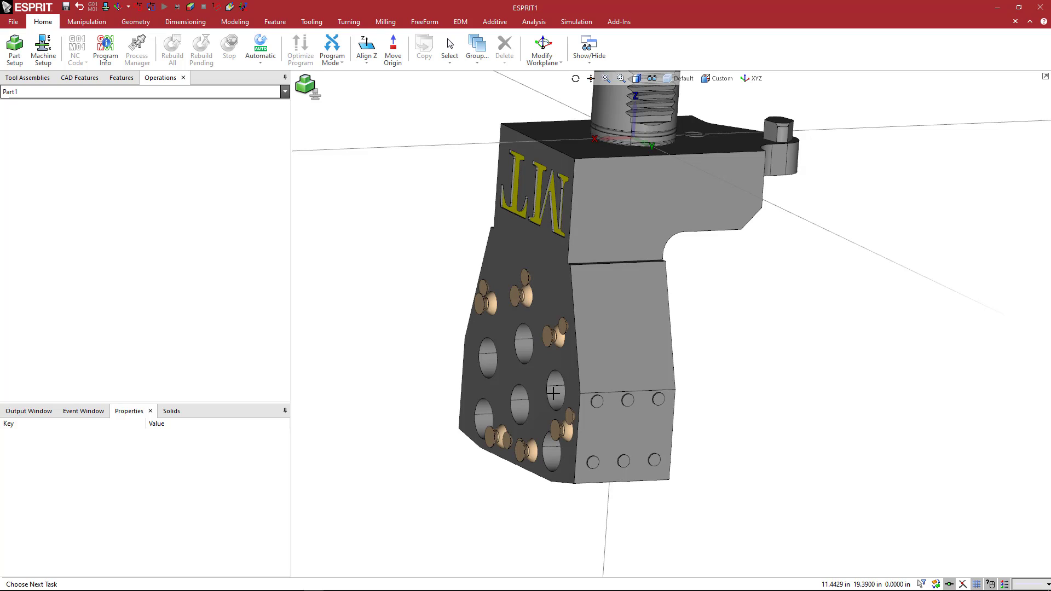
{"action": "mouse_move", "coordinate": [620, 160]}
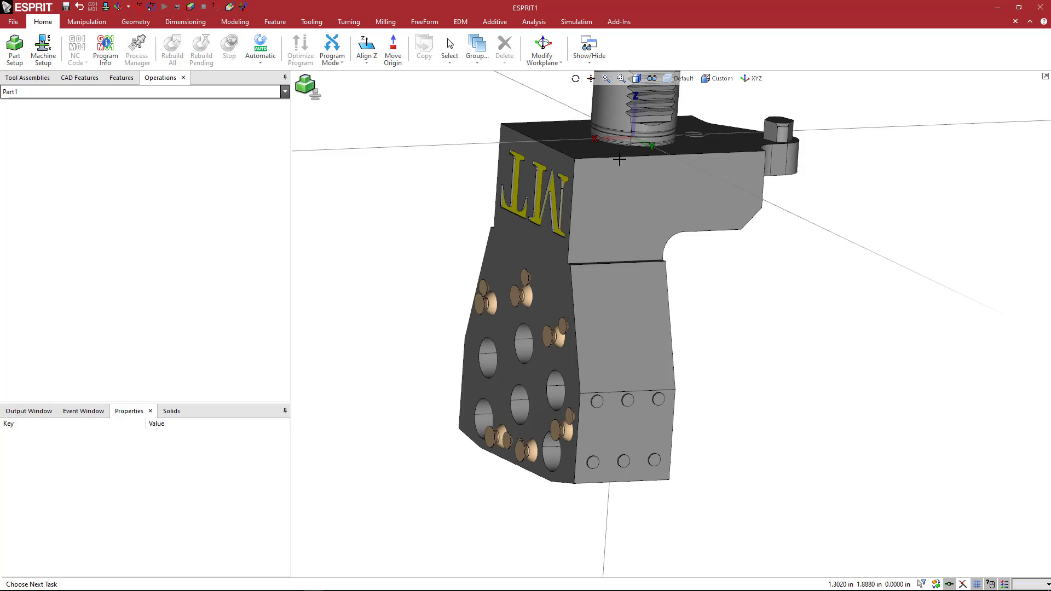
{"action": "mouse_move", "coordinate": [607, 242]}
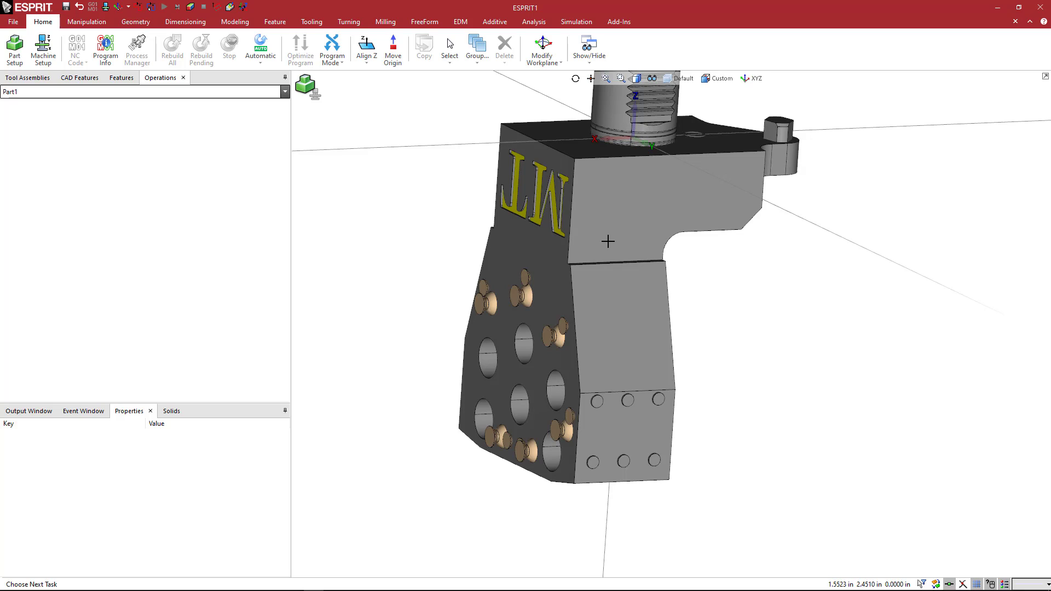
{"action": "mouse_move", "coordinate": [540, 423]}
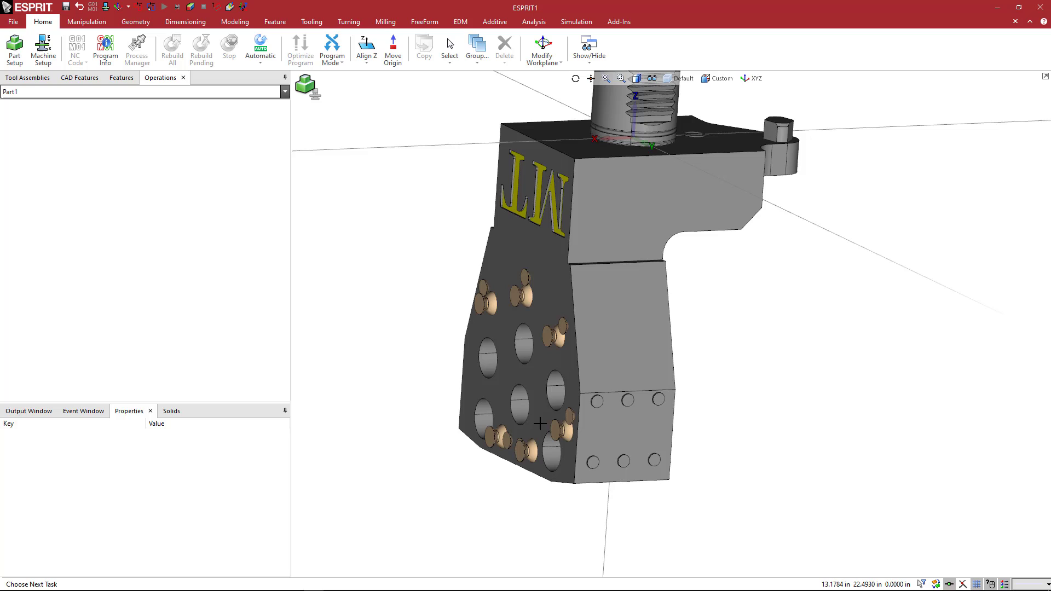
{"action": "mouse_move", "coordinate": [547, 318]}
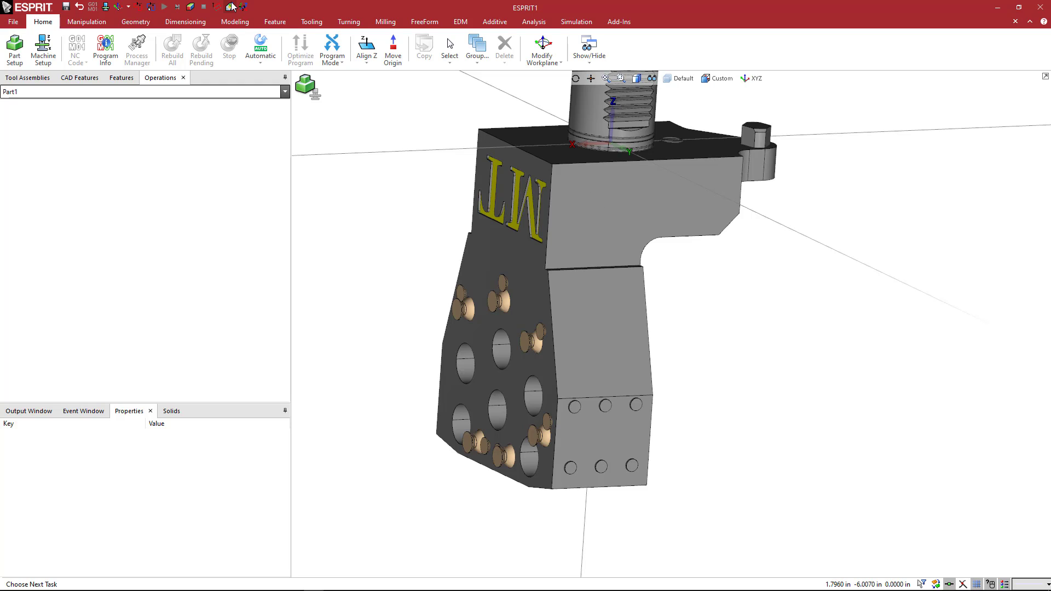
{"action": "mouse_move", "coordinate": [542, 48]}
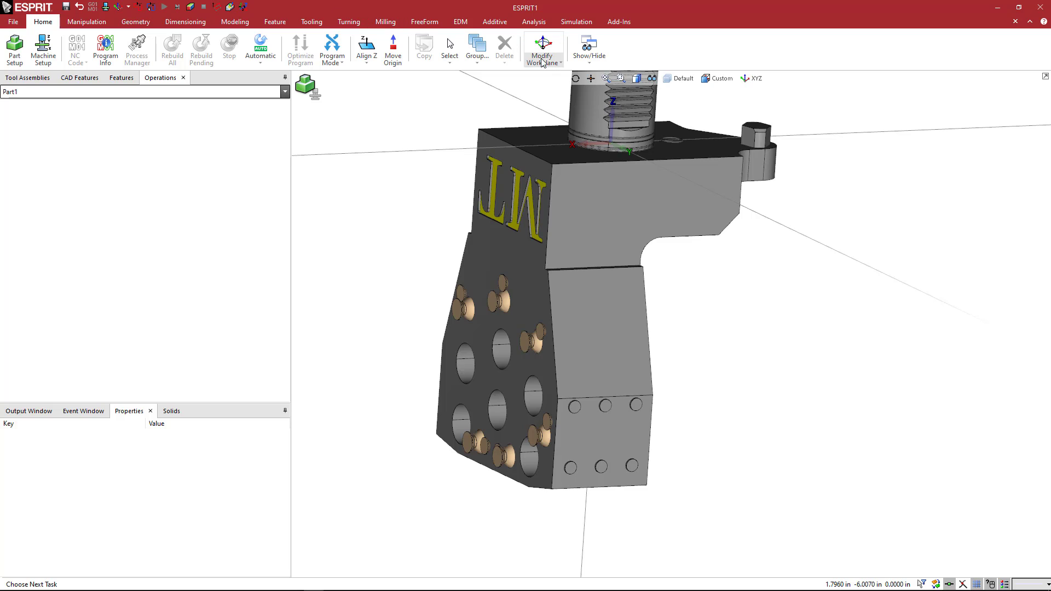
Translate the workplane origin to the centre of the lower-right bore.
{"action": "left_click", "coordinate": [543, 50]}
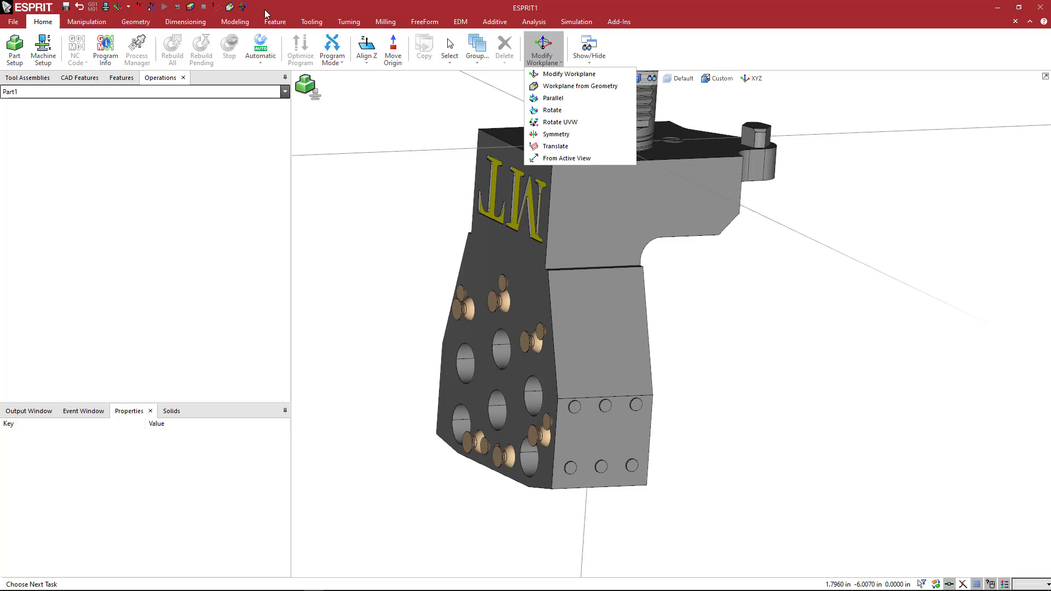
{"action": "mouse_move", "coordinate": [573, 73]}
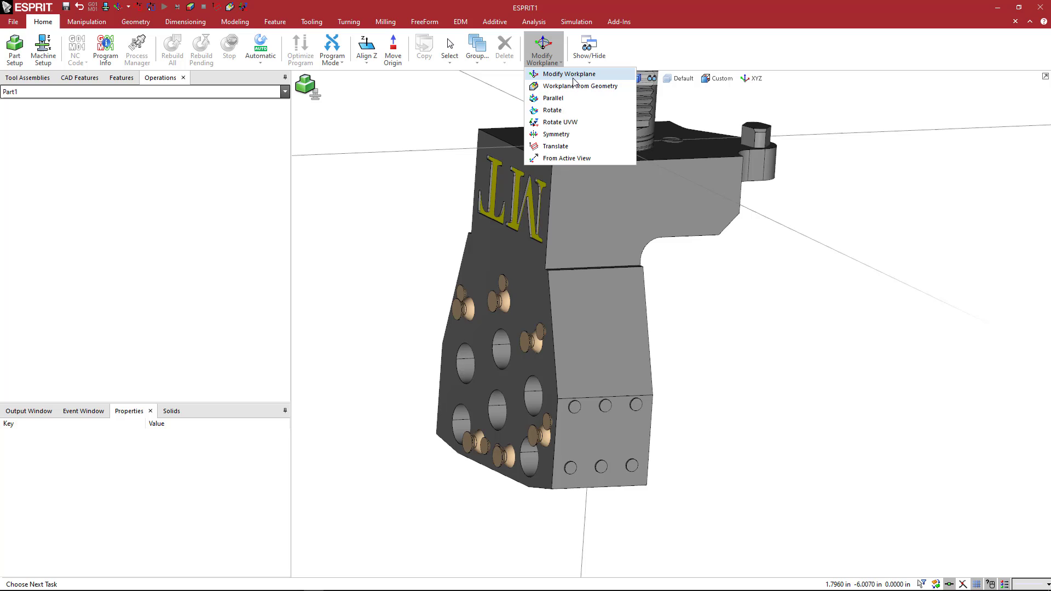
{"action": "mouse_move", "coordinate": [554, 146]}
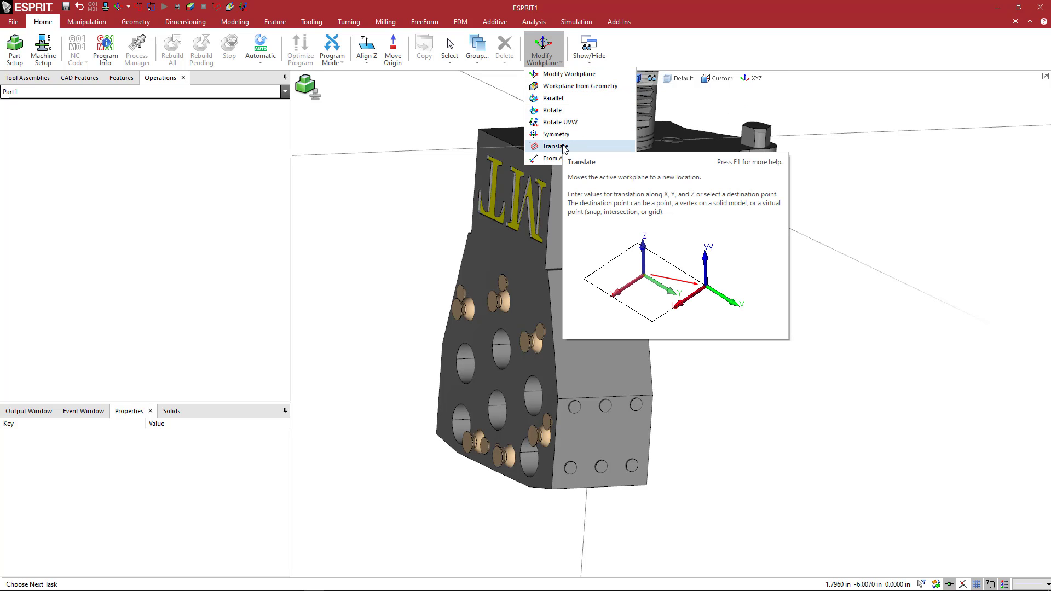
{"action": "left_click", "coordinate": [552, 146]}
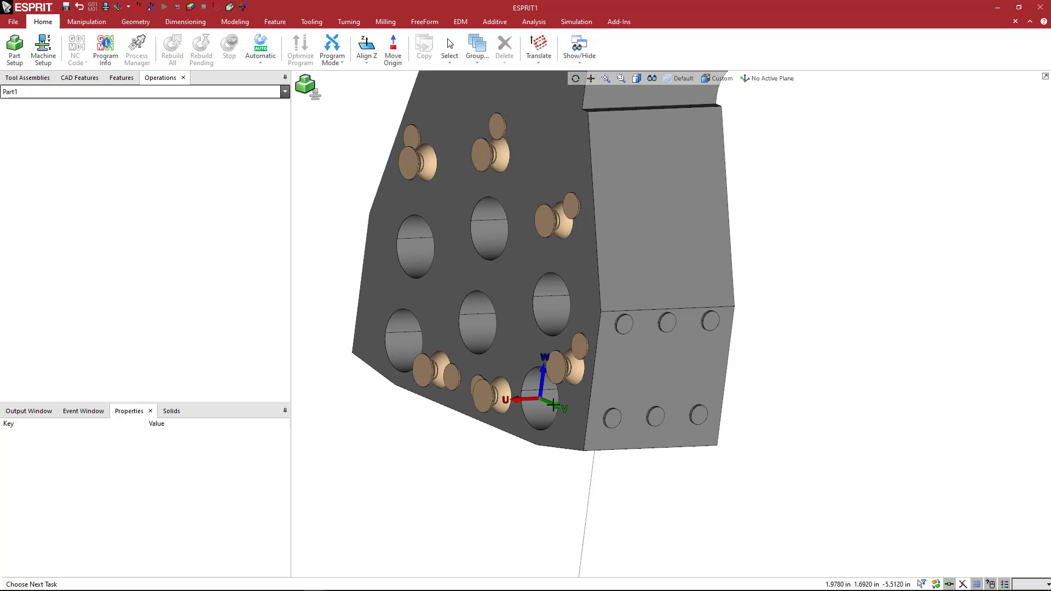
Rotate the workplane UVW so U points up and W runs across the holder.
{"action": "left_click", "coordinate": [539, 48]}
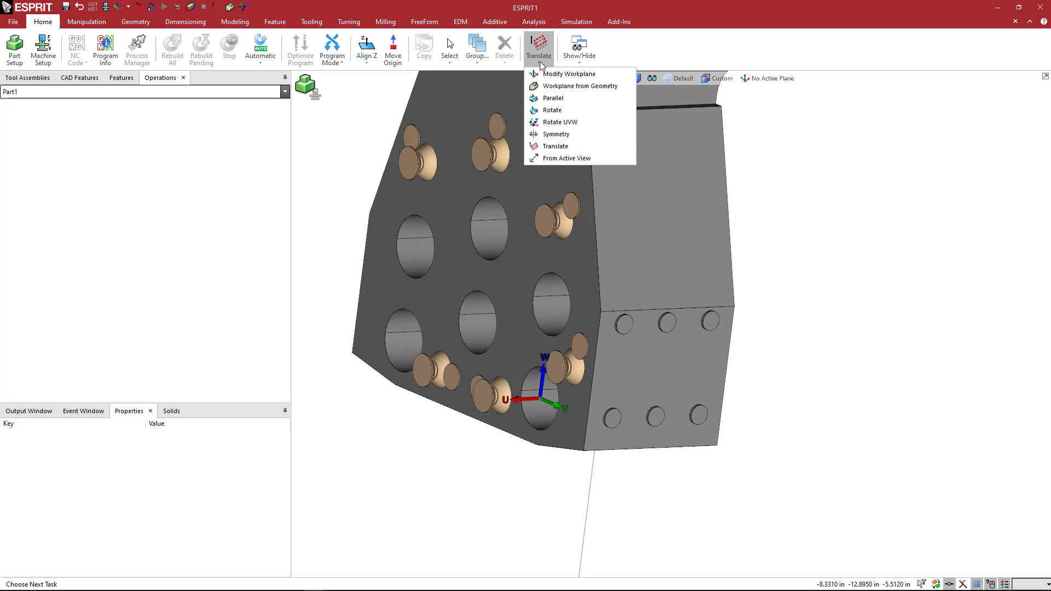
{"action": "left_click", "coordinate": [560, 121]}
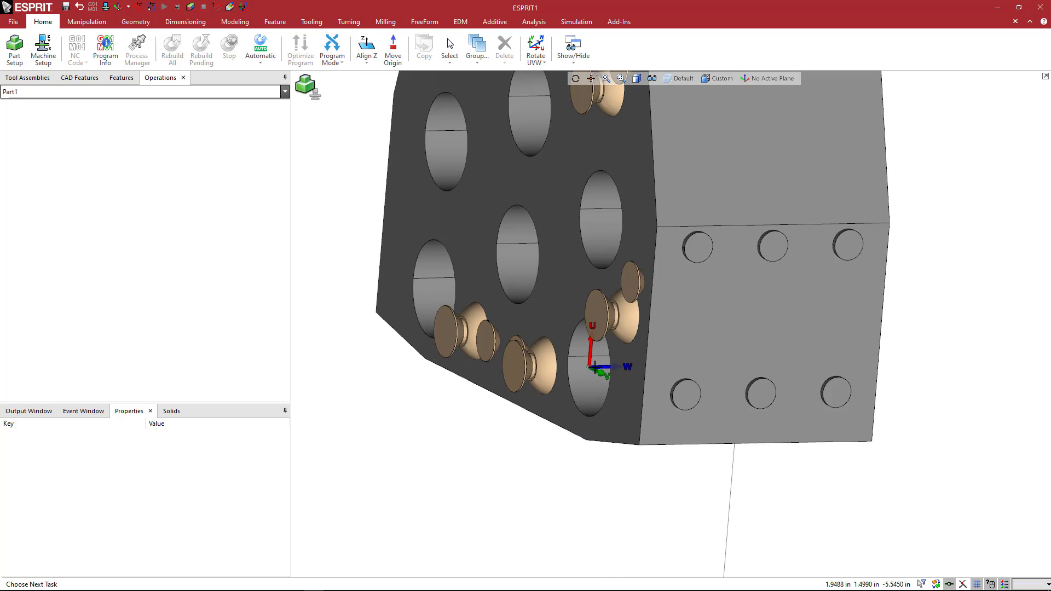
{"action": "mouse_move", "coordinate": [486, 377]}
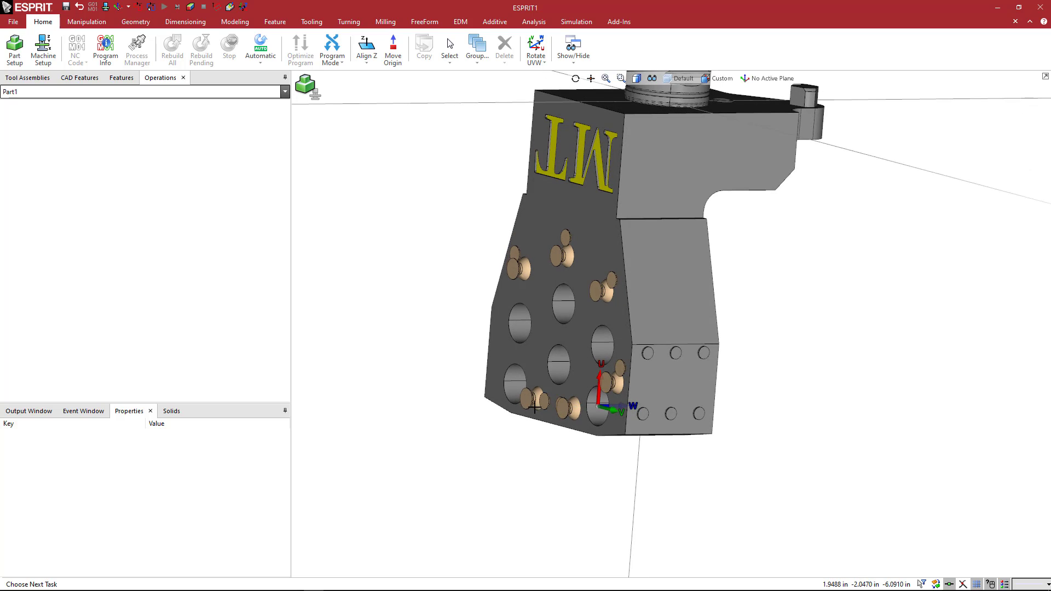
{"action": "mouse_move", "coordinate": [484, 381]}
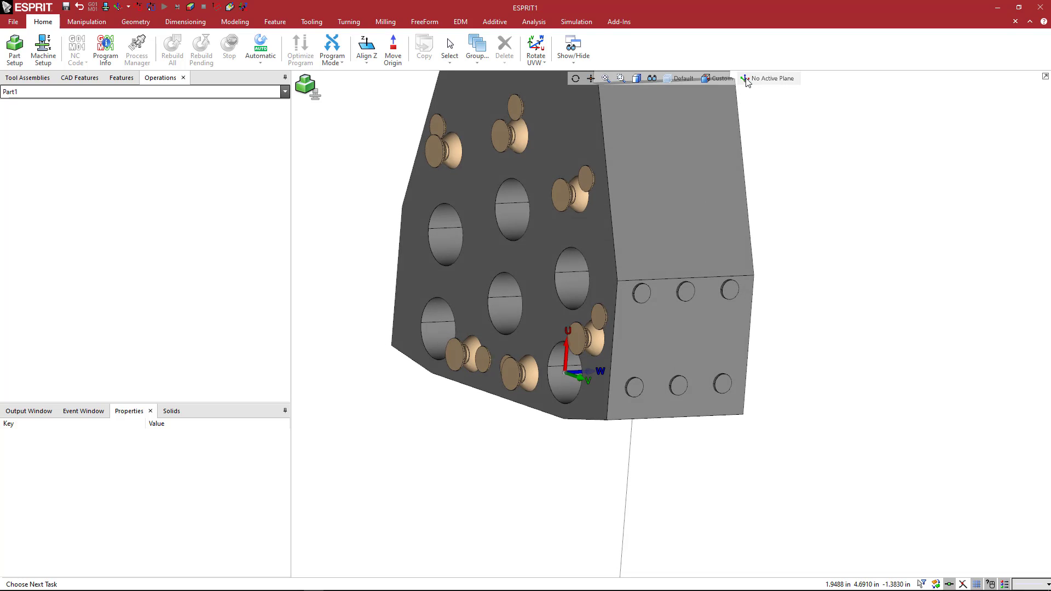
Add the current workplane as saved plane TA_1_1 and orbit to check its placement.
{"action": "left_click", "coordinate": [768, 77]}
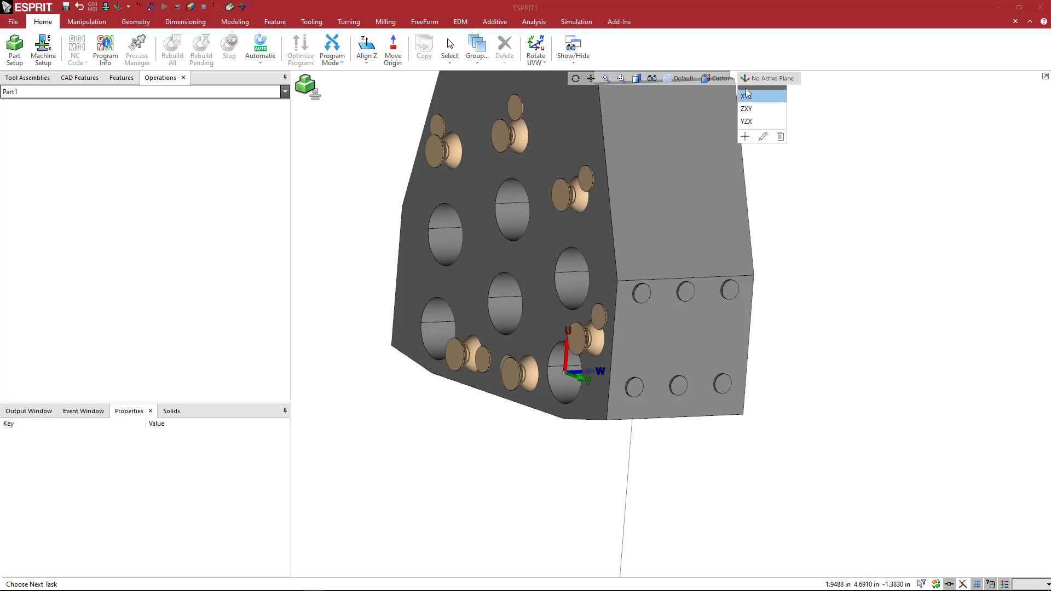
{"action": "left_click", "coordinate": [744, 136]}
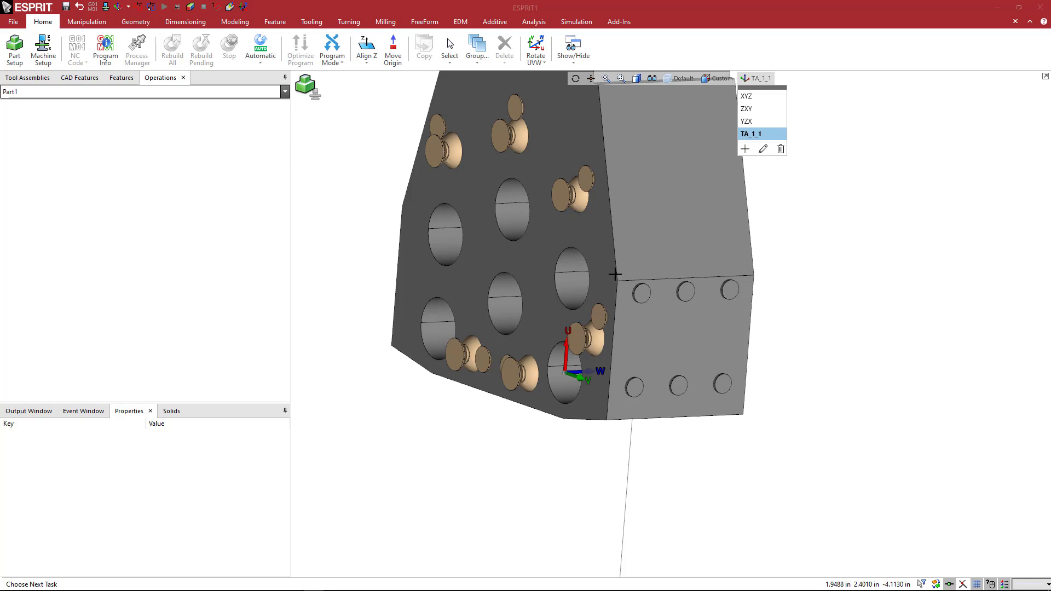
{"action": "mouse_move", "coordinate": [778, 196]}
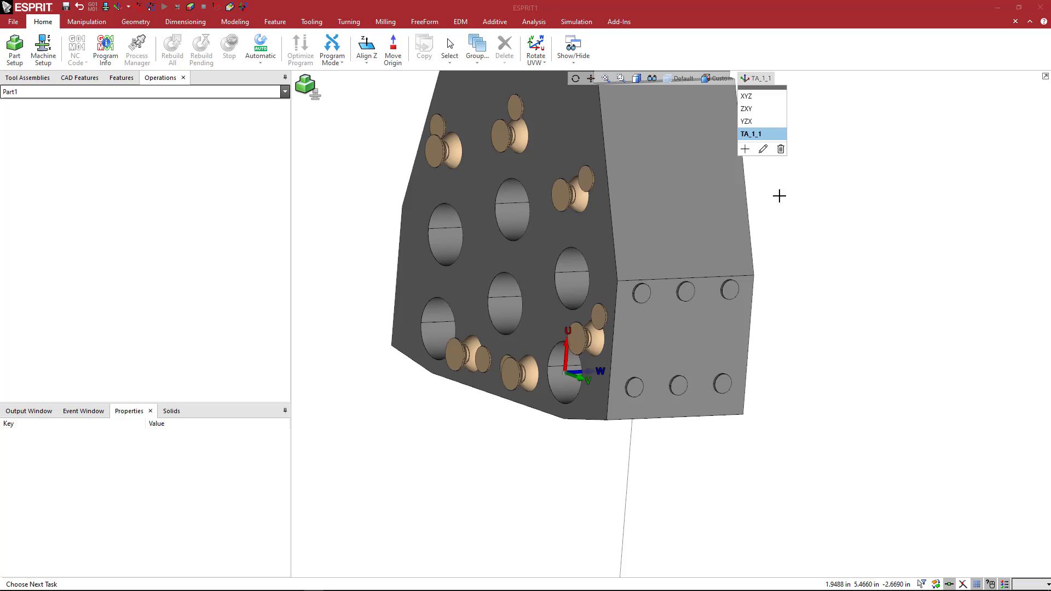
{"action": "mouse_move", "coordinate": [566, 373]}
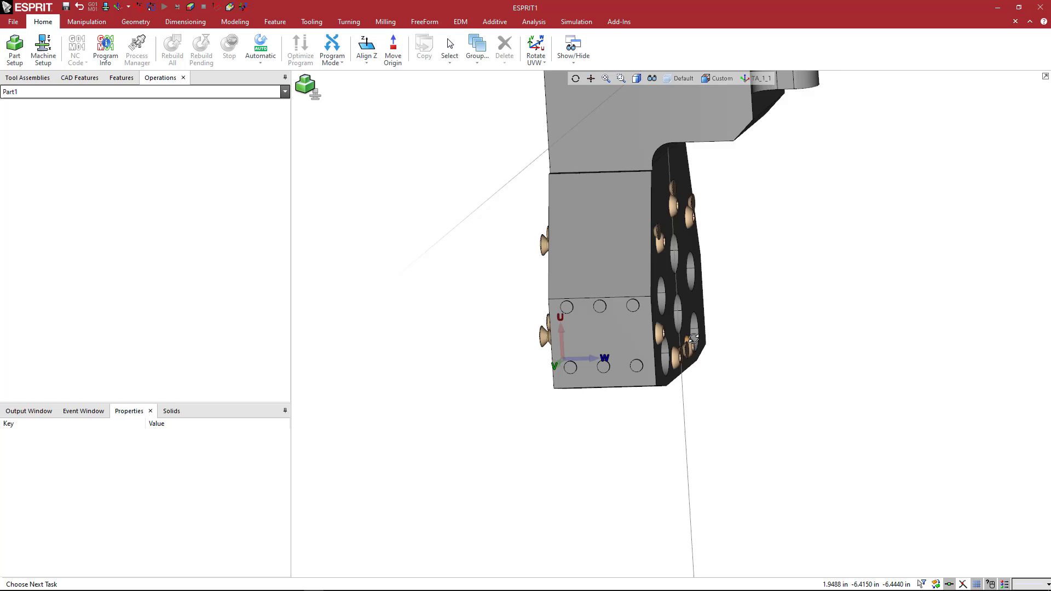
{"action": "left_click_drag", "start_coordinate": [694, 339], "coordinate": [597, 348]}
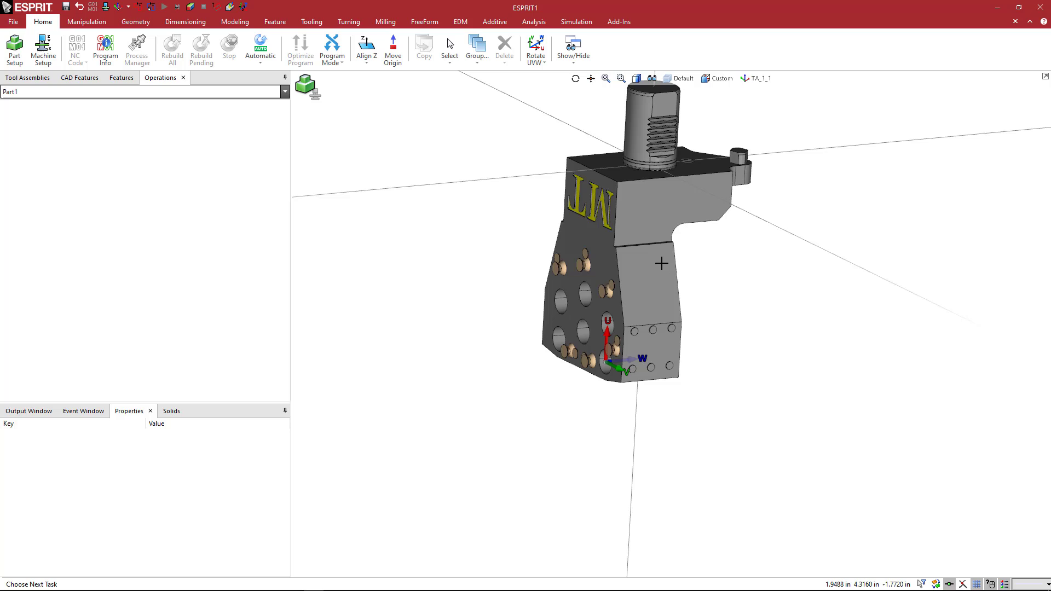
{"action": "mouse_move", "coordinate": [634, 320]}
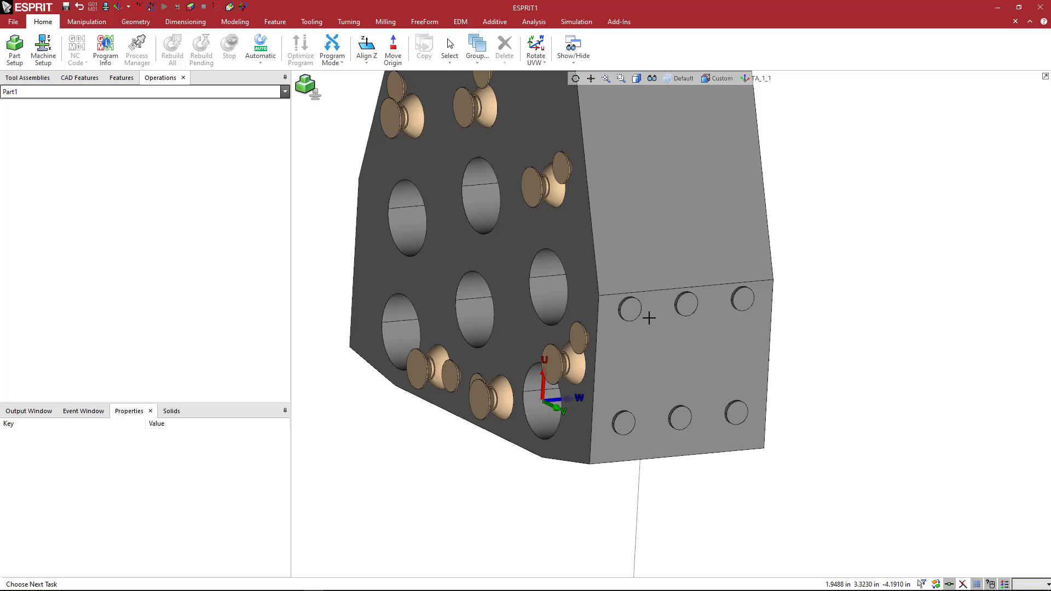
{"action": "mouse_move", "coordinate": [763, 110]}
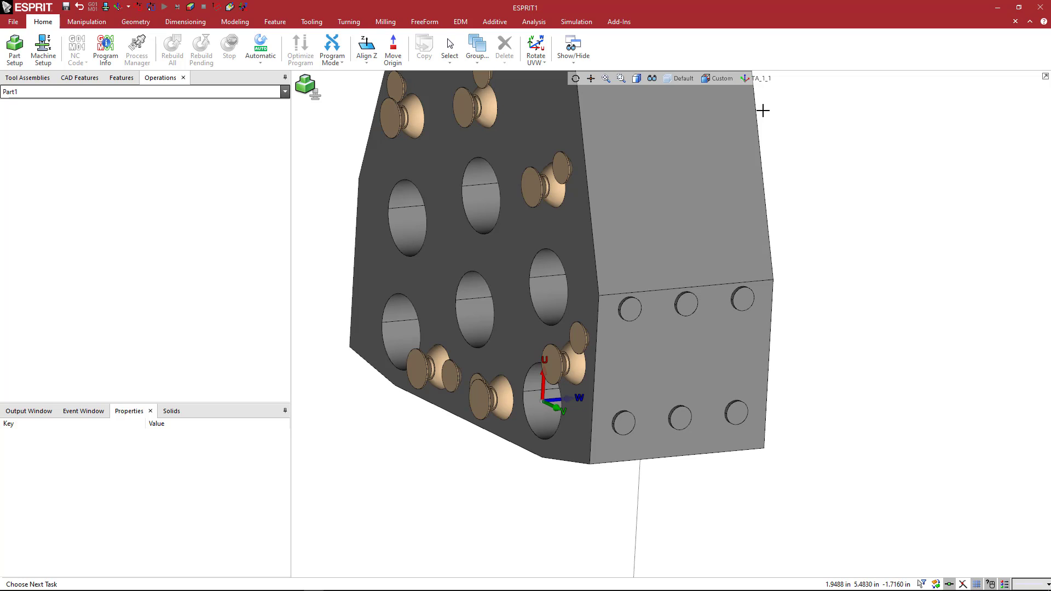
{"action": "mouse_move", "coordinate": [596, 399]}
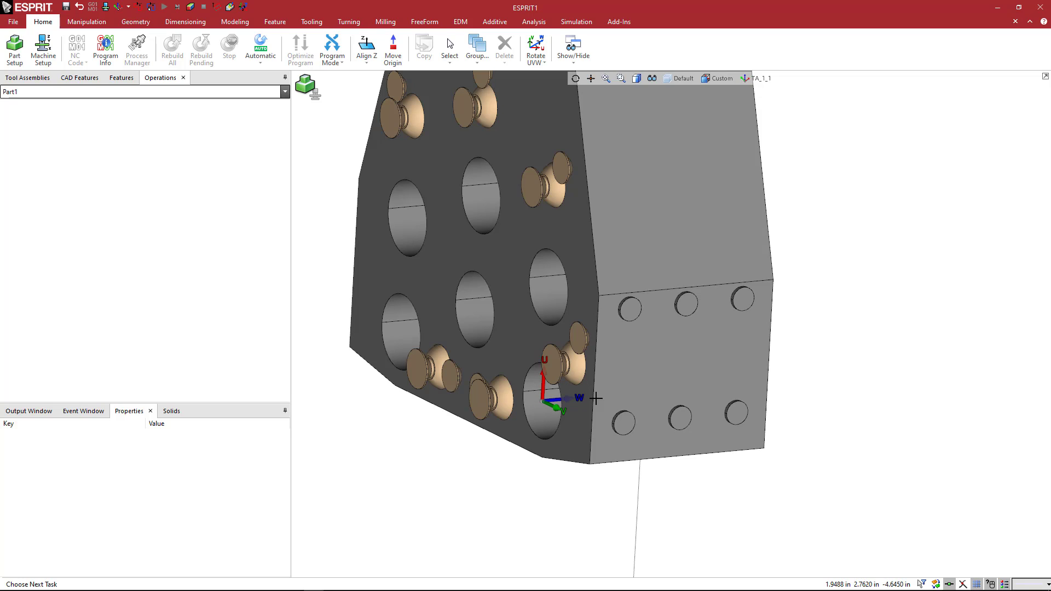
Move the workplane to the middle bore and save it, then add the plane at the lower-left bore.
{"action": "left_click", "coordinate": [744, 79]}
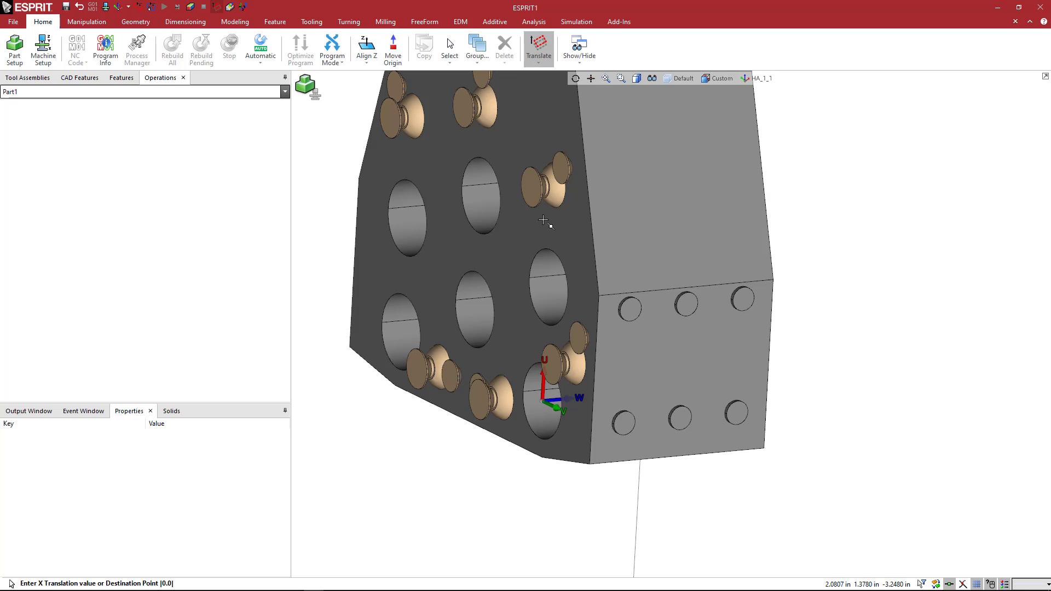
{"action": "left_click", "coordinate": [476, 310]}
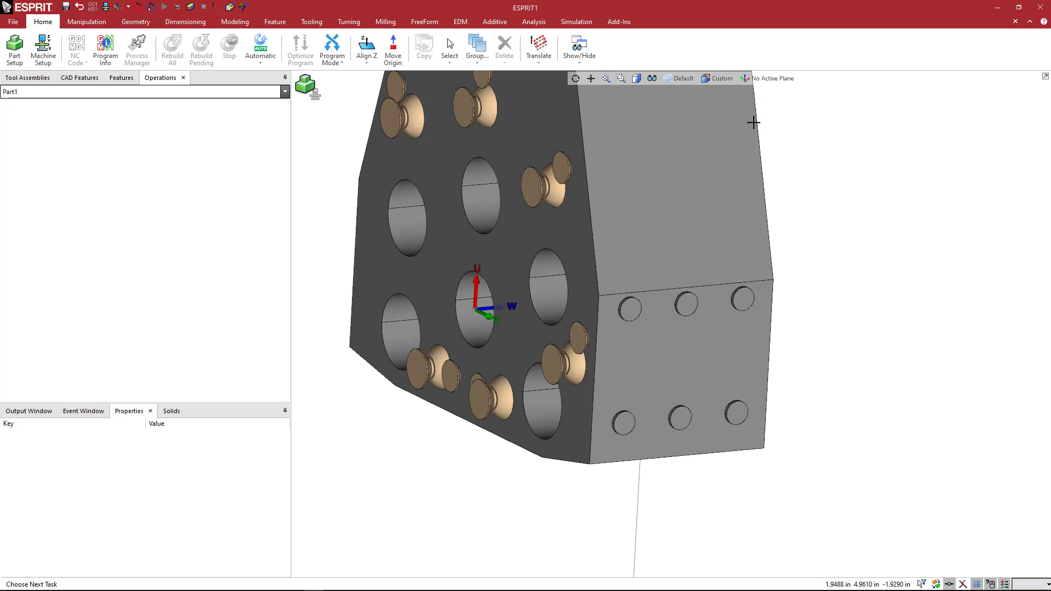
{"action": "left_click", "coordinate": [768, 79]}
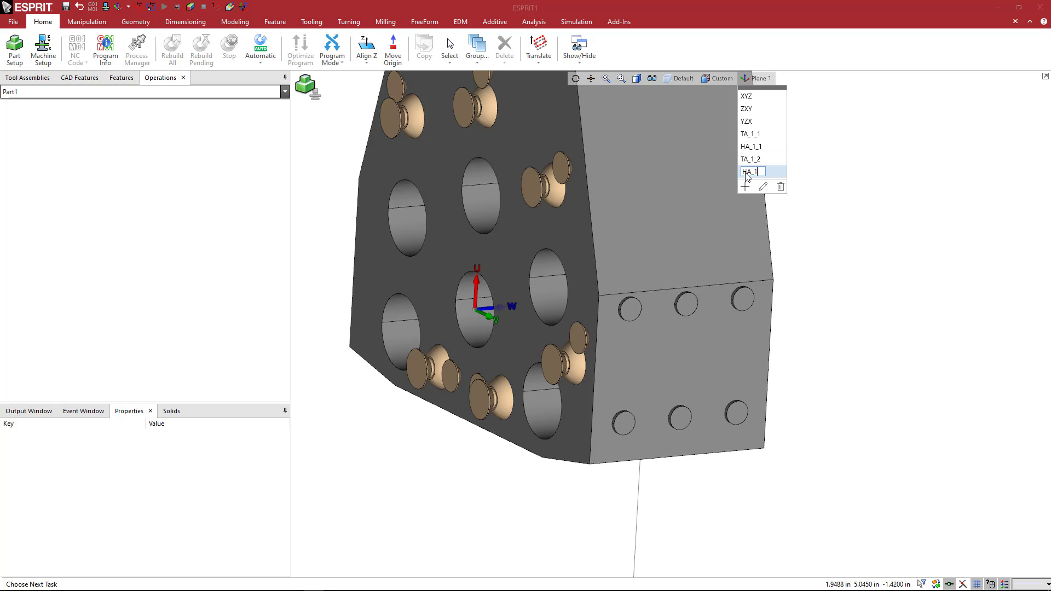
{"action": "left_click", "coordinate": [751, 158]}
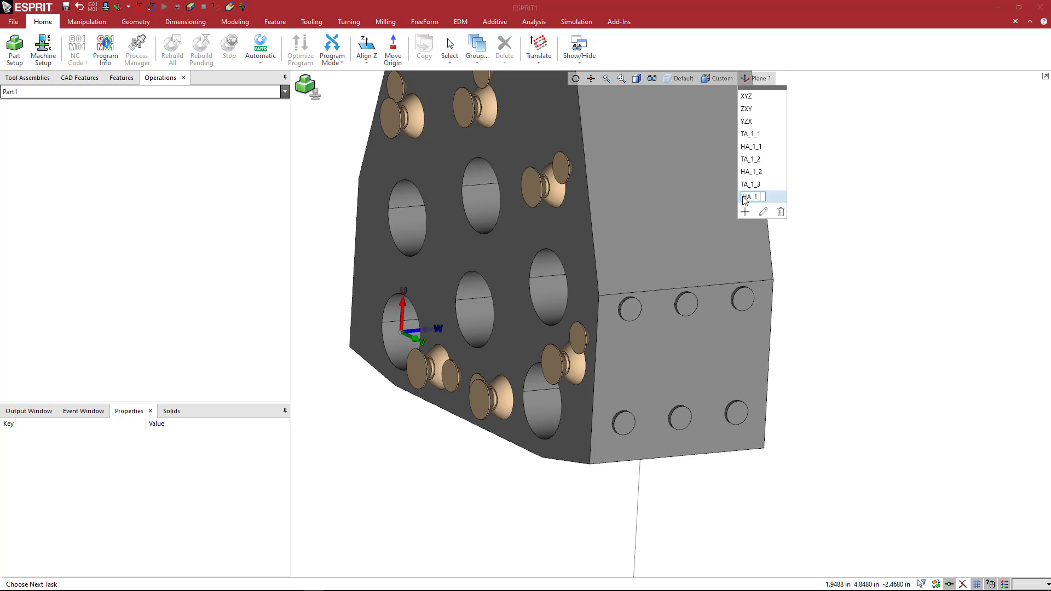
{"action": "left_click", "coordinate": [761, 196]}
{"action": "type", "text": "3"}
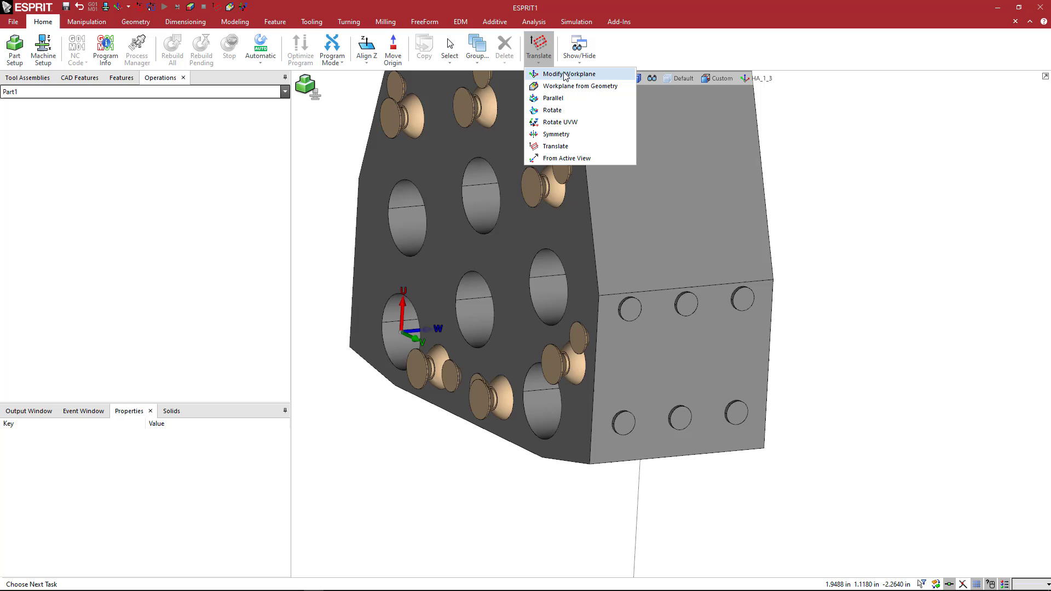
Reposition the workplane at another front-face bore and add planes TA_1_4 and HA_1_4.
{"action": "left_click", "coordinate": [568, 73]}
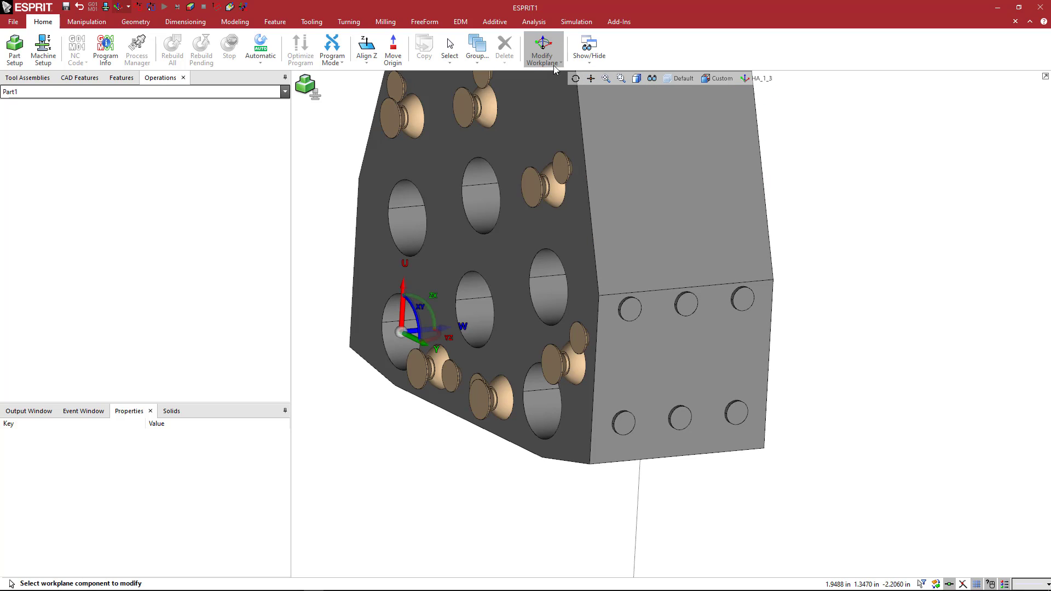
{"action": "mouse_move", "coordinate": [543, 48]}
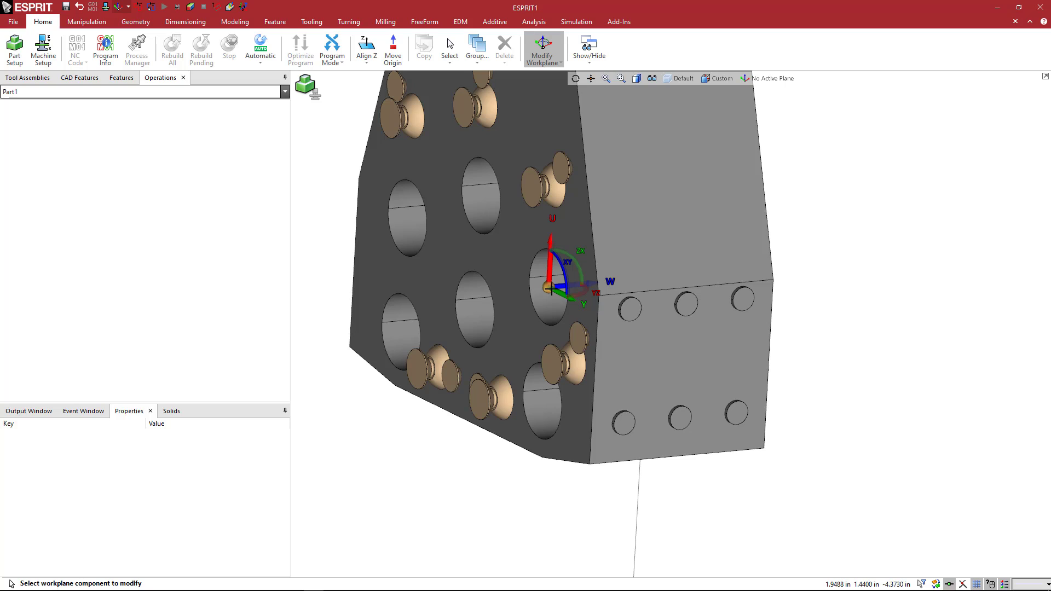
{"action": "left_click", "coordinate": [745, 79]}
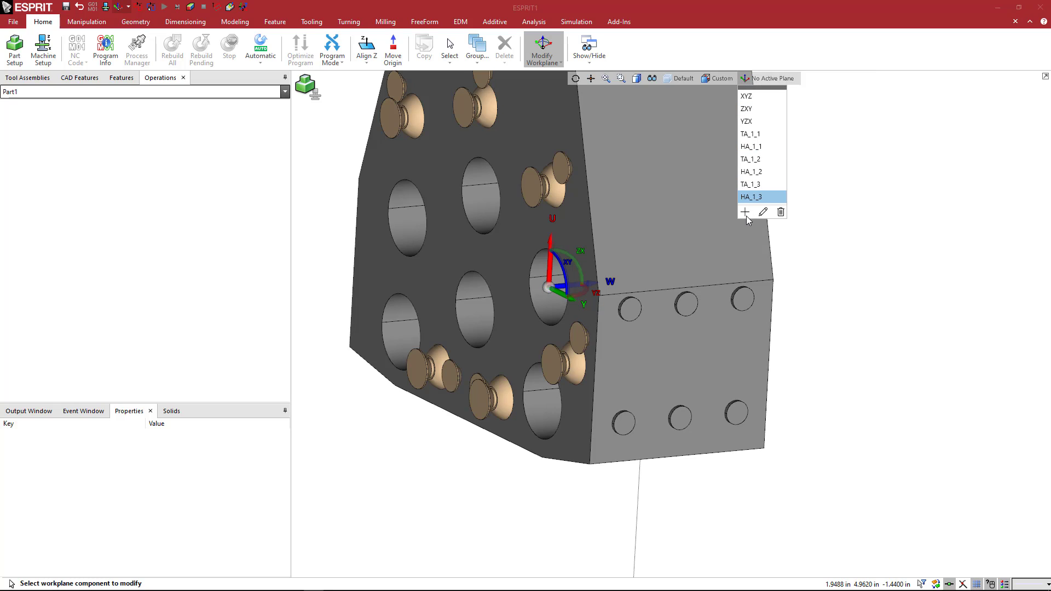
{"action": "left_click", "coordinate": [745, 211]}
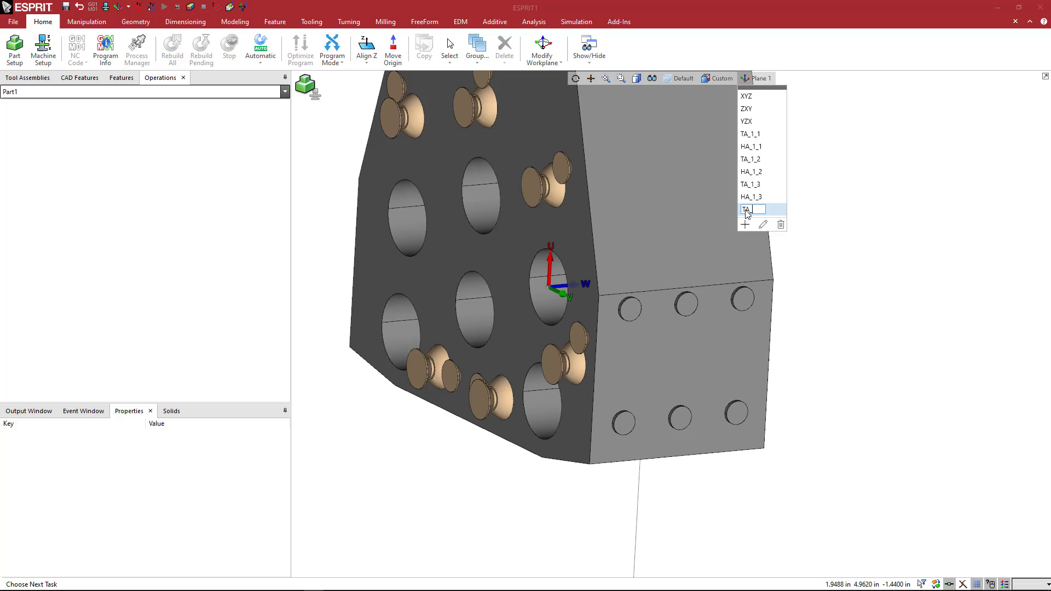
{"action": "type", "text": "TA_1_"}
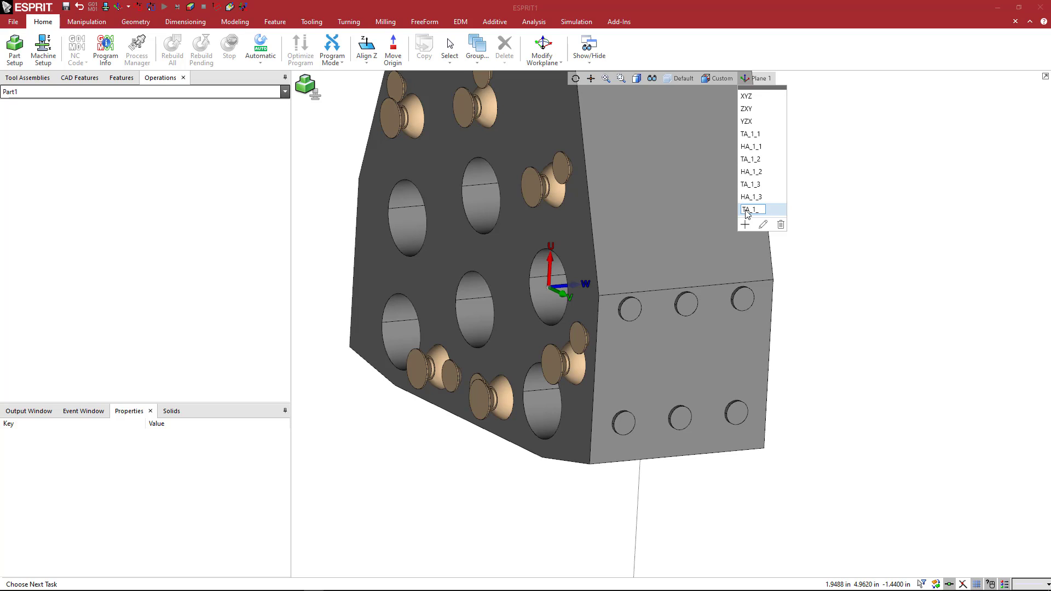
{"action": "left_click", "coordinate": [745, 225]}
{"action": "type", "text": "HA_1_4"}
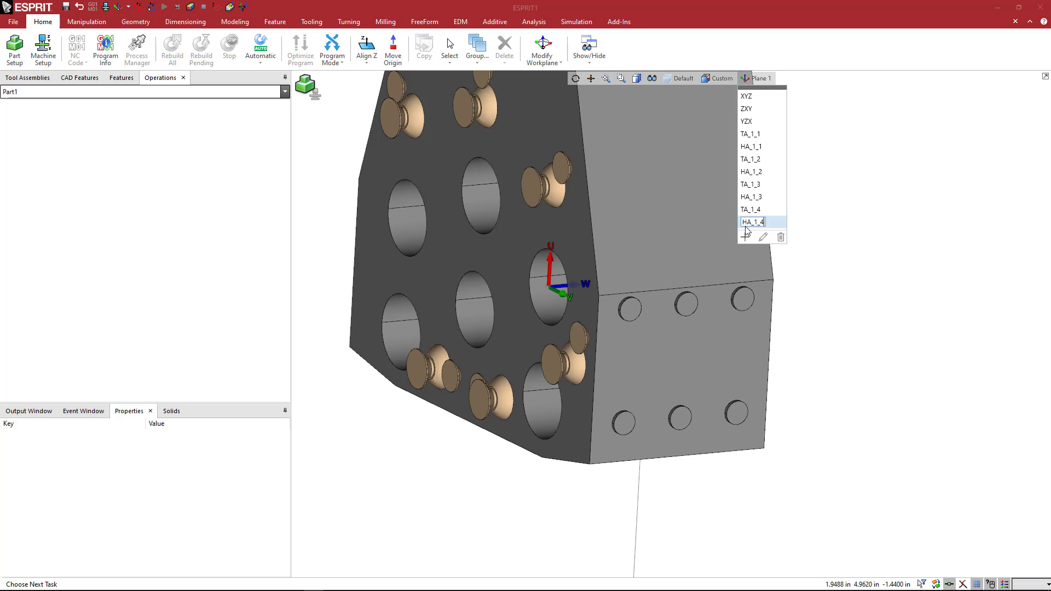
{"action": "left_click", "coordinate": [753, 223]}
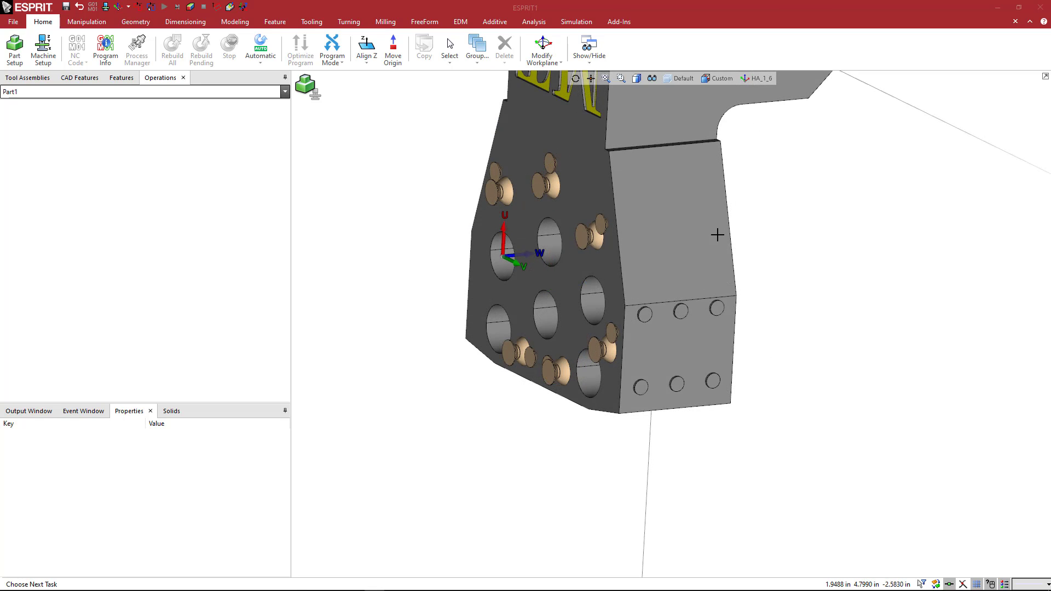
Review the saved workplanes up to HA_2_6 while orbiting the holder to an angled view.
{"action": "left_click", "coordinate": [774, 78]}
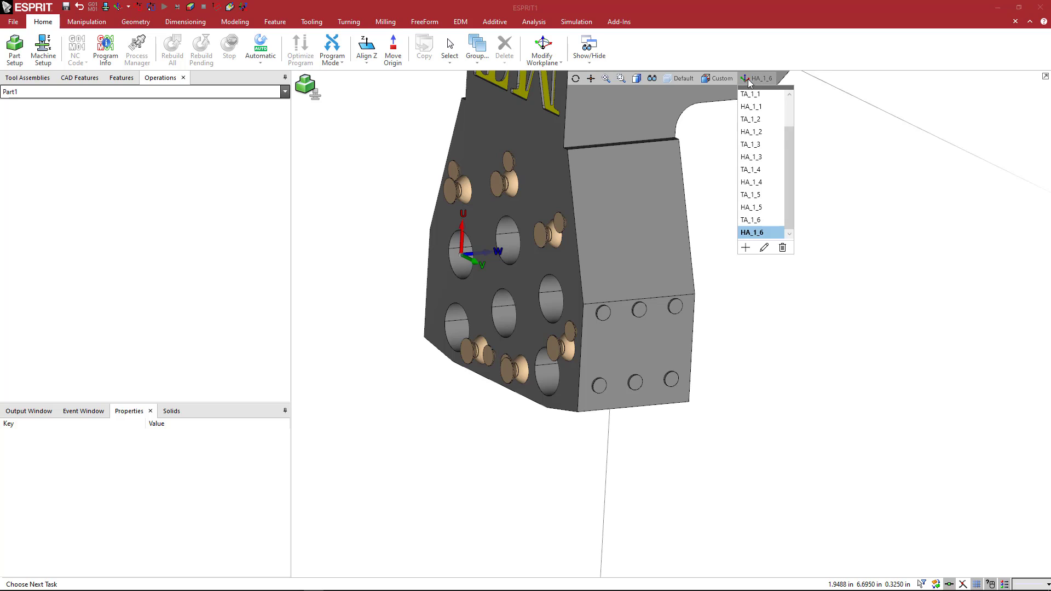
{"action": "mouse_move", "coordinate": [793, 174]}
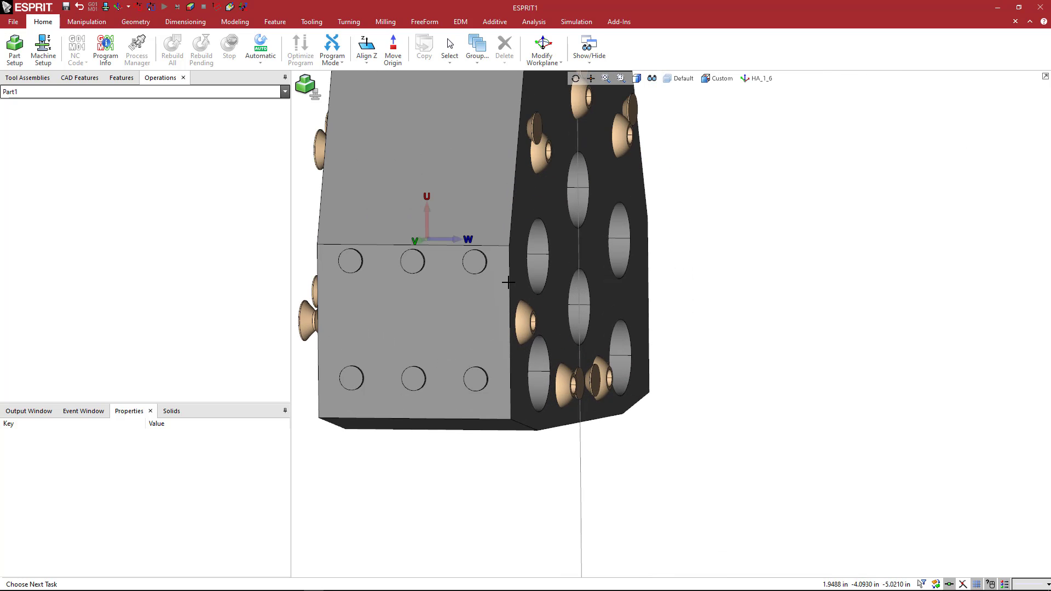
{"action": "left_click_drag", "start_coordinate": [510, 281], "coordinate": [577, 120]}
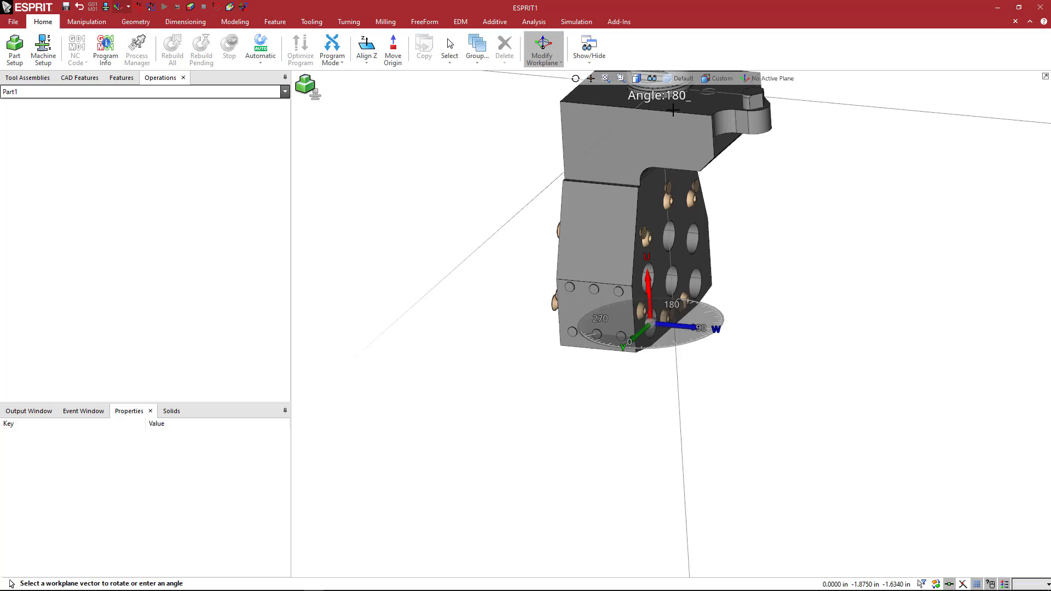
{"action": "mouse_move", "coordinate": [675, 107]}
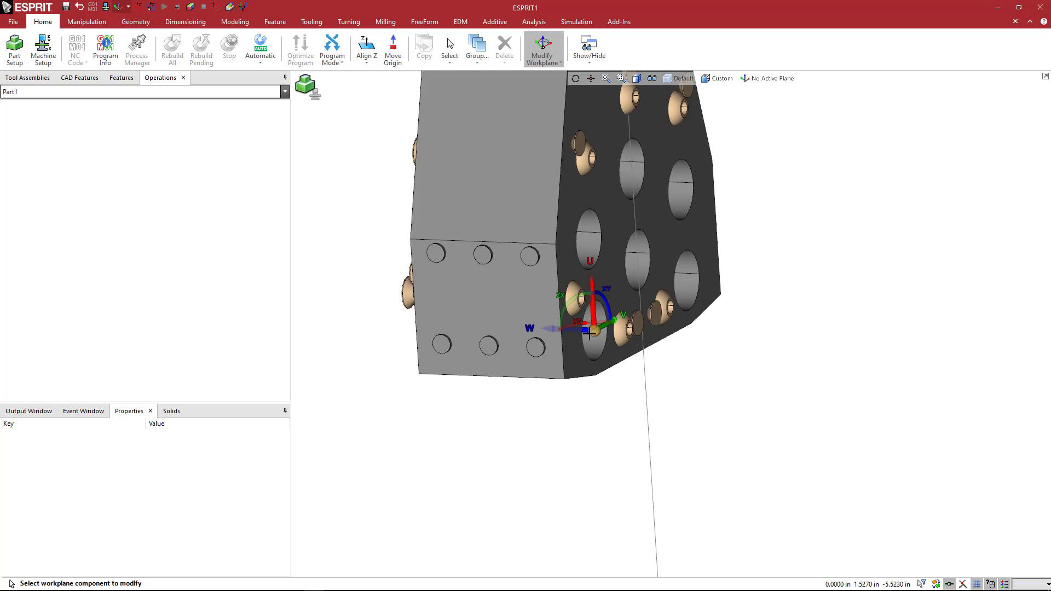
{"action": "mouse_move", "coordinate": [804, 332]}
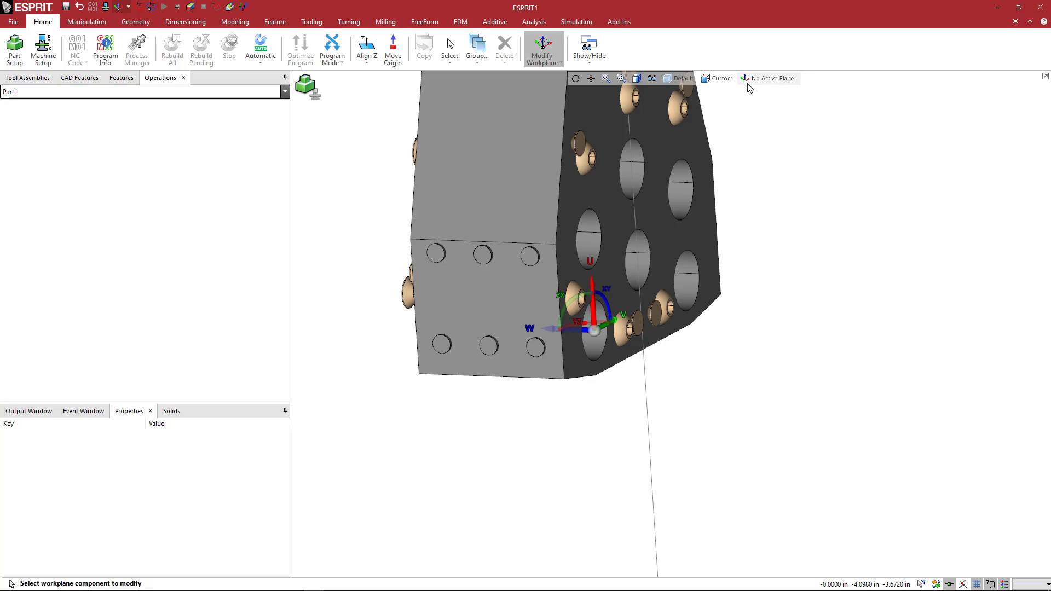
{"action": "left_click", "coordinate": [790, 79]}
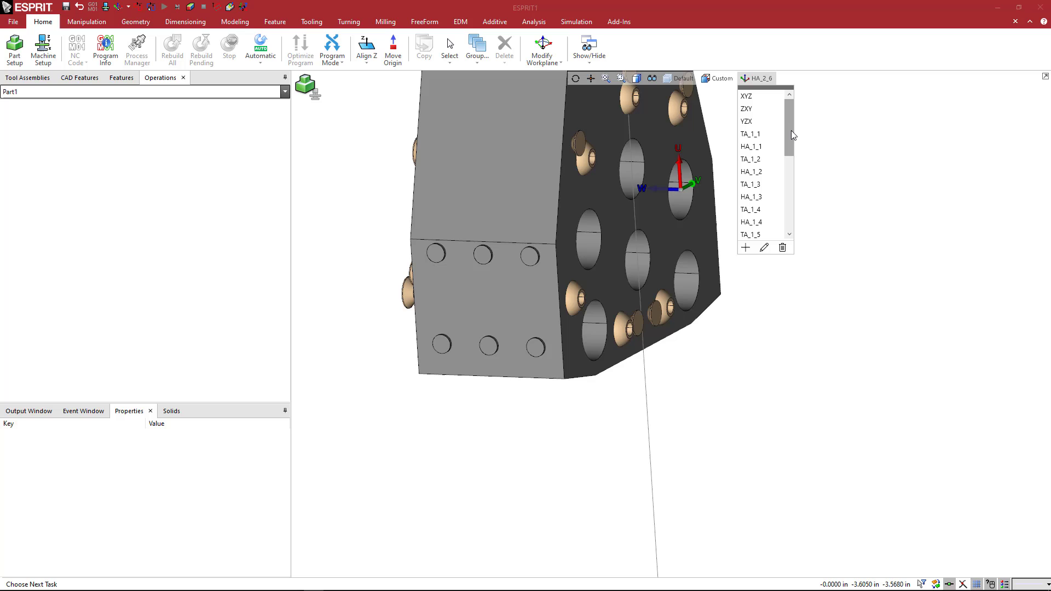
Zoom the view of the holder with HA_2_6 active.
{"action": "scroll", "scroll_direction": "down", "scroll_amount": 3}
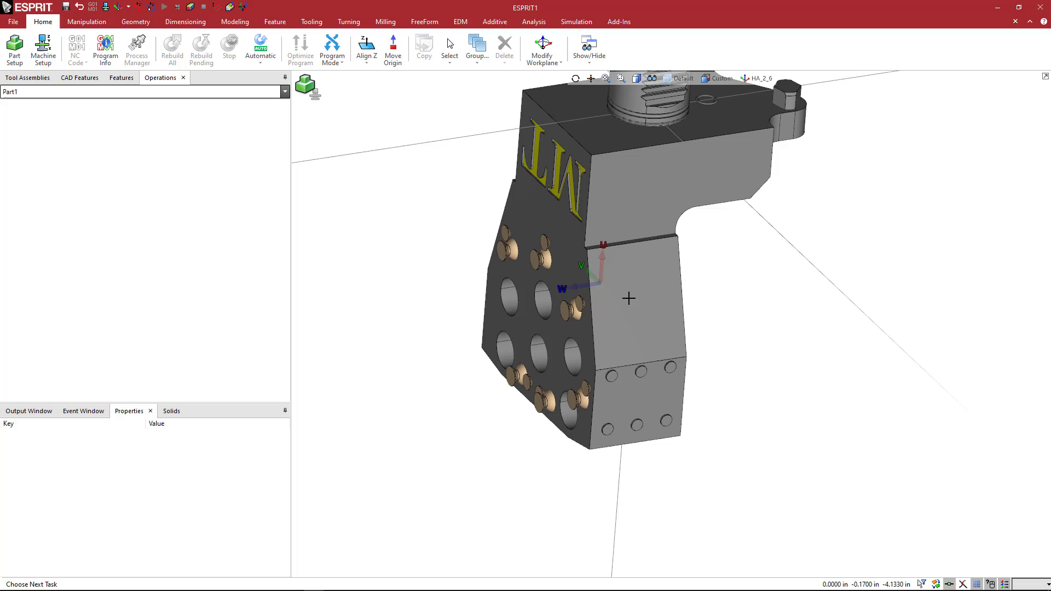
{"action": "mouse_move", "coordinate": [389, 156]}
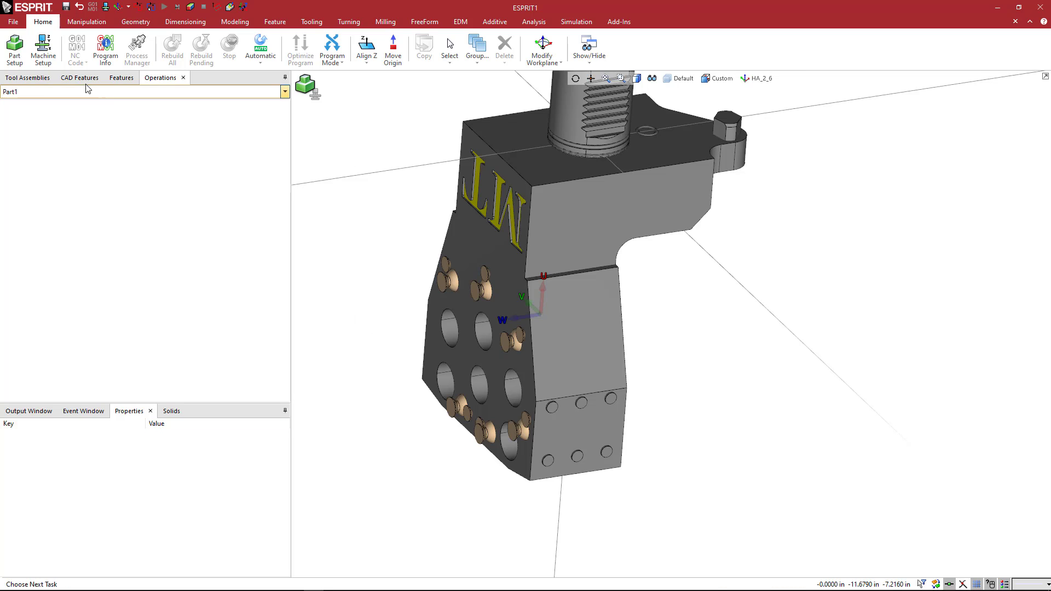
Save the holder as mzk0701905_ID_SixPos M-S.gdml in the Mazak tooling folder.
{"action": "left_click", "coordinate": [12, 22]}
{"action": "type", "text": "mzk0701905_ID.gdml"}
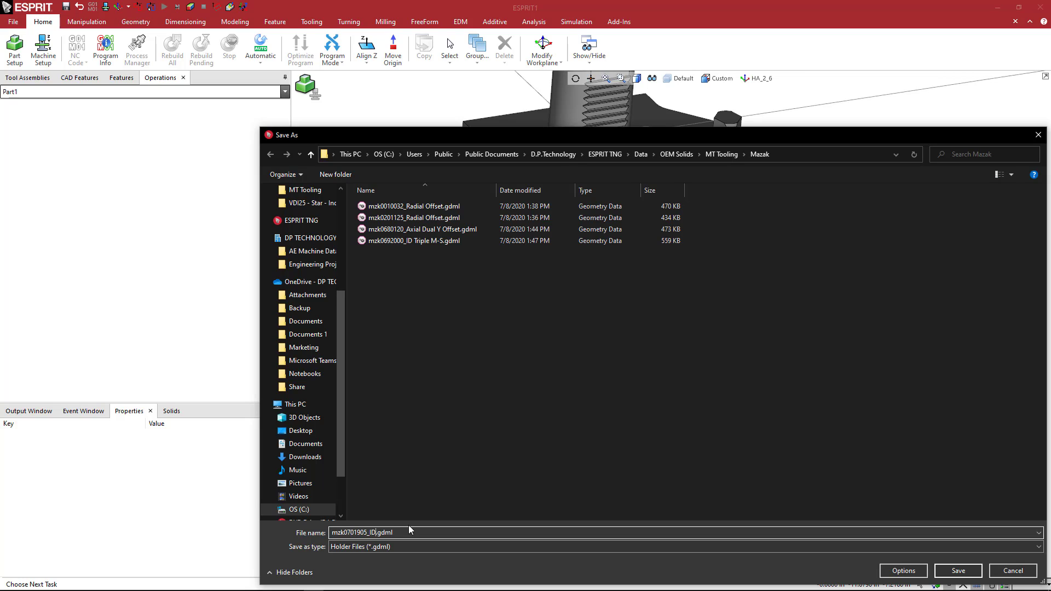
{"action": "type", "text": "_SixPos M-S"}
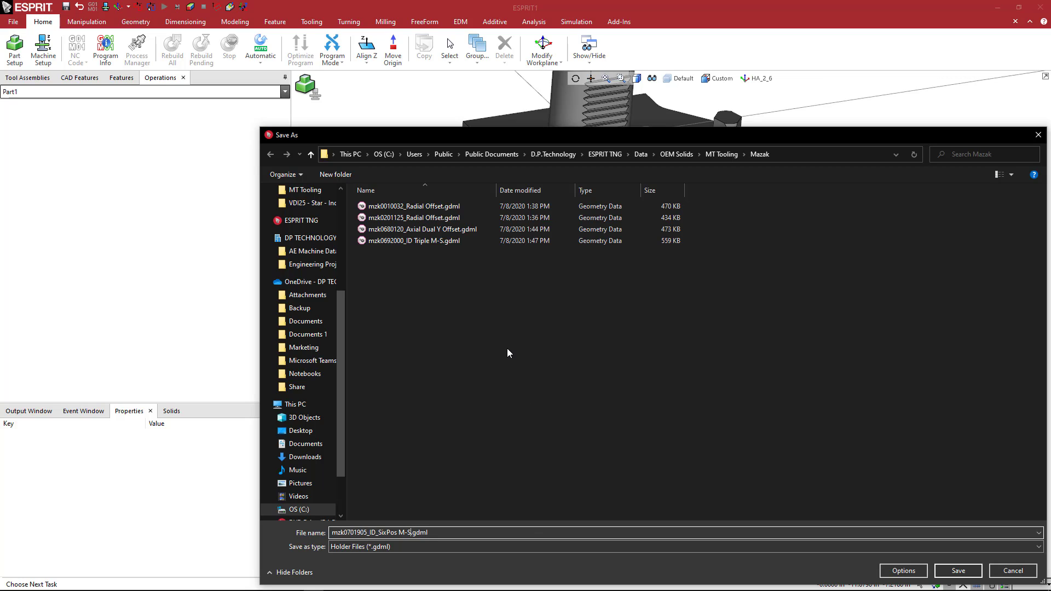
{"action": "mouse_move", "coordinate": [455, 467]}
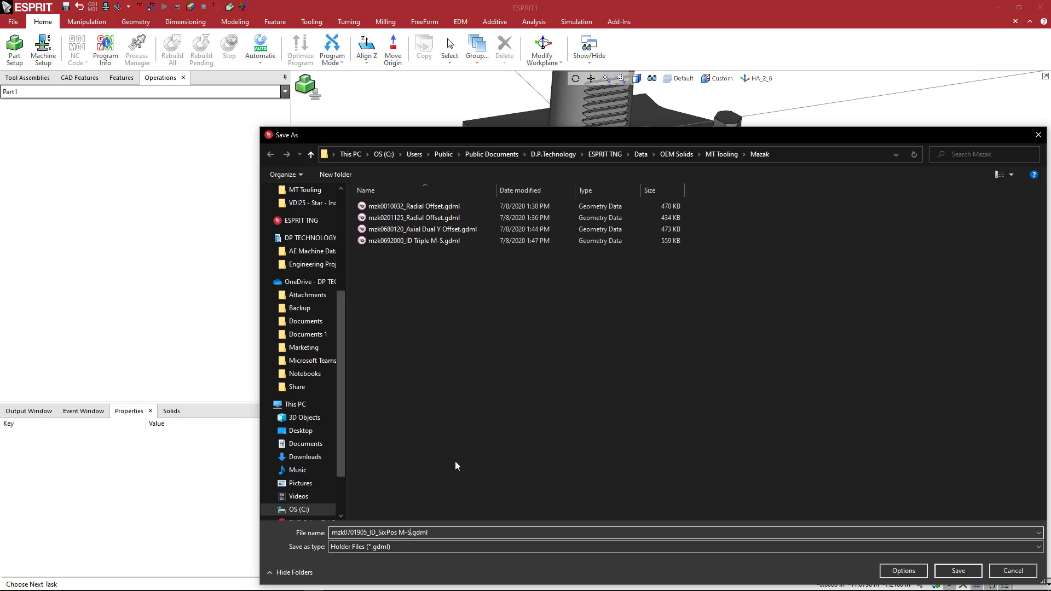
{"action": "mouse_move", "coordinate": [805, 561]}
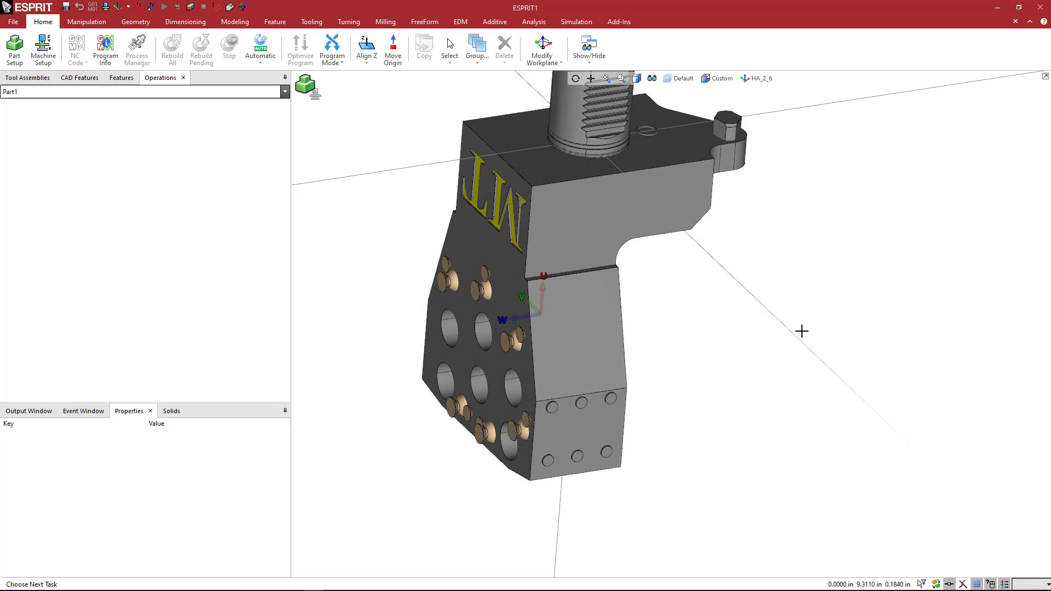
{"action": "mouse_move", "coordinate": [791, 336]}
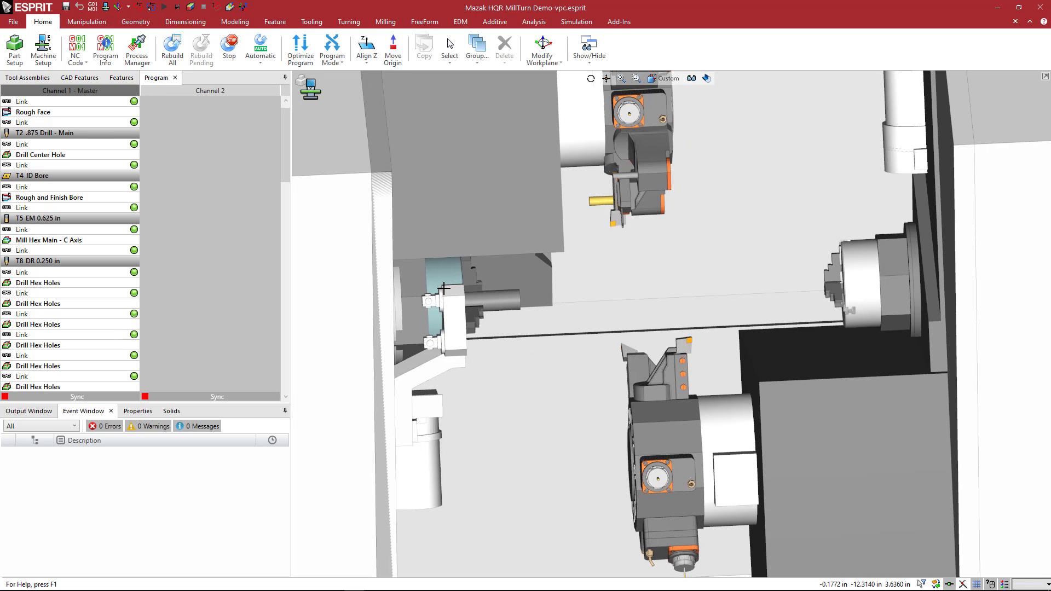
Show Turret1's tool assemblies and select the empty Station 3.
{"action": "left_click", "coordinate": [27, 77]}
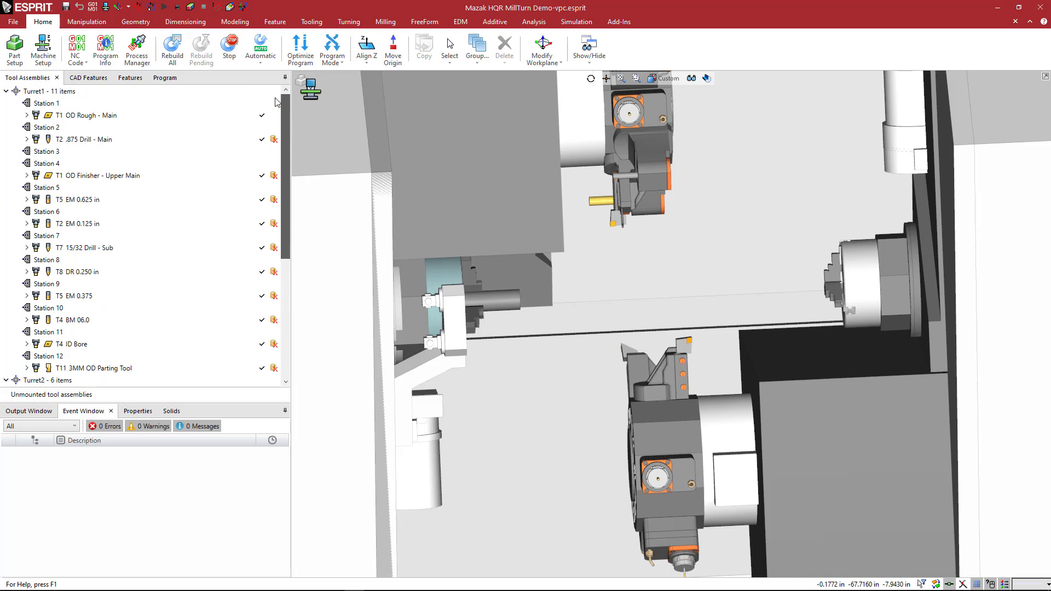
{"action": "left_click", "coordinate": [47, 151]}
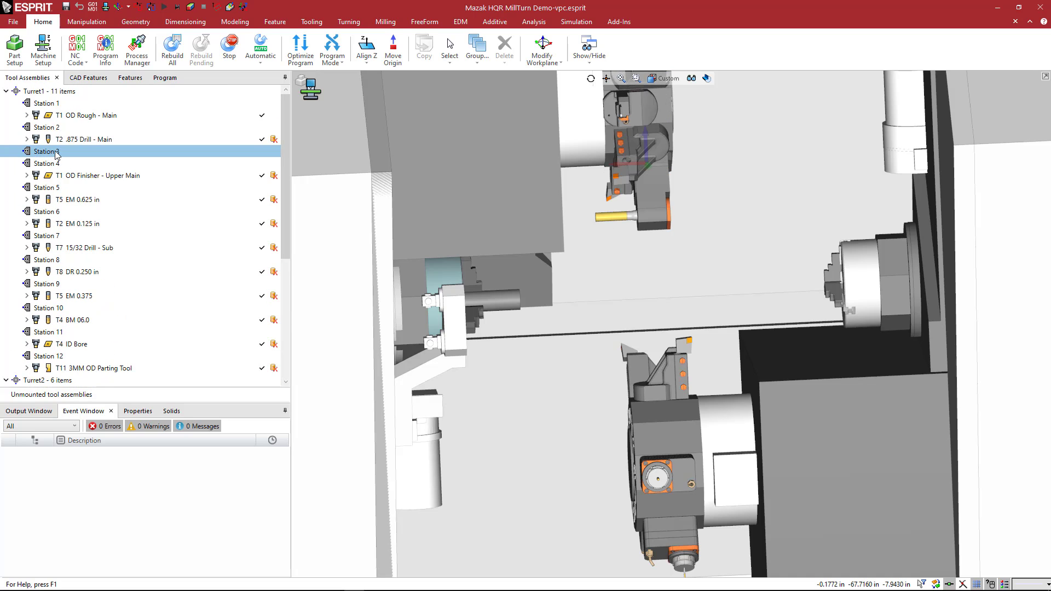
Add mzk0701905_ID_SixPos M-S.gdml as an adaptive item at Station 3 of Turret1.
{"action": "right_click", "coordinate": [47, 151]}
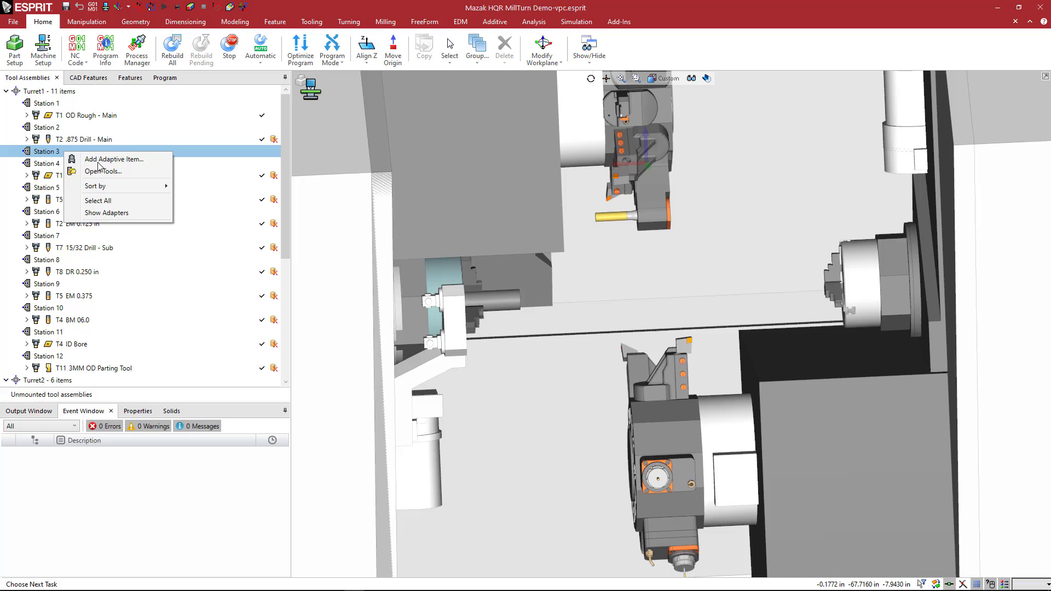
{"action": "left_click", "coordinate": [102, 171]}
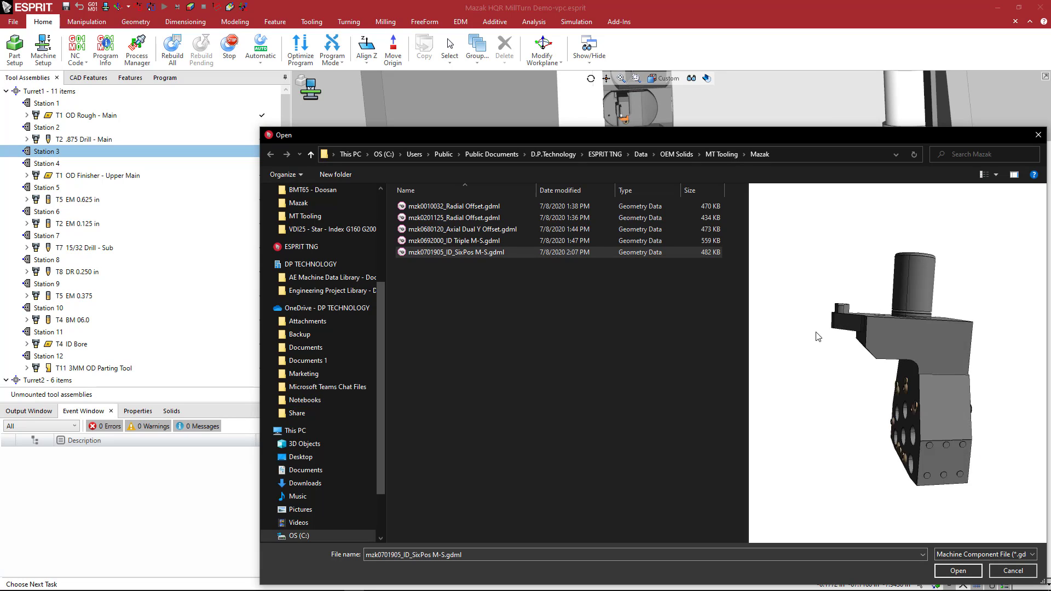
{"action": "left_click", "coordinate": [957, 570]}
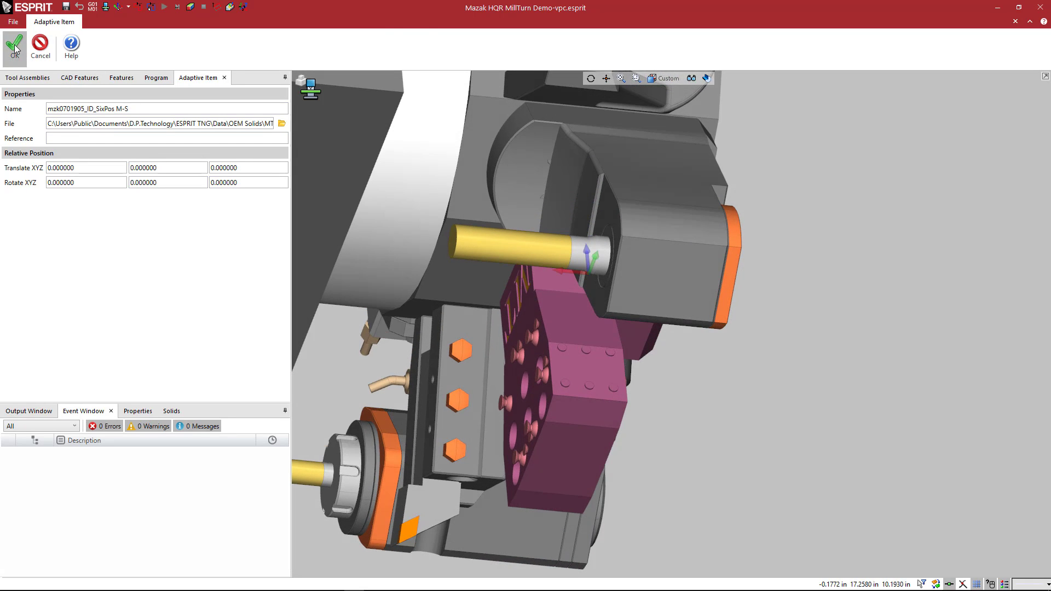
{"action": "left_click", "coordinate": [14, 46]}
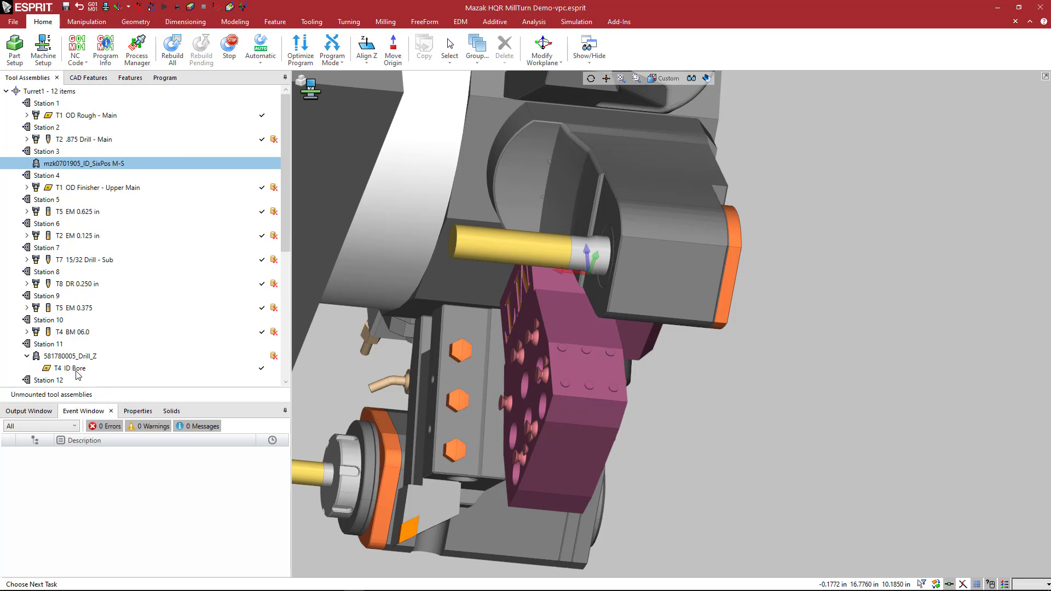
Cut the T4 ID Bore tool and paste it under the six-position holder at Station 3.
{"action": "right_click", "coordinate": [70, 368]}
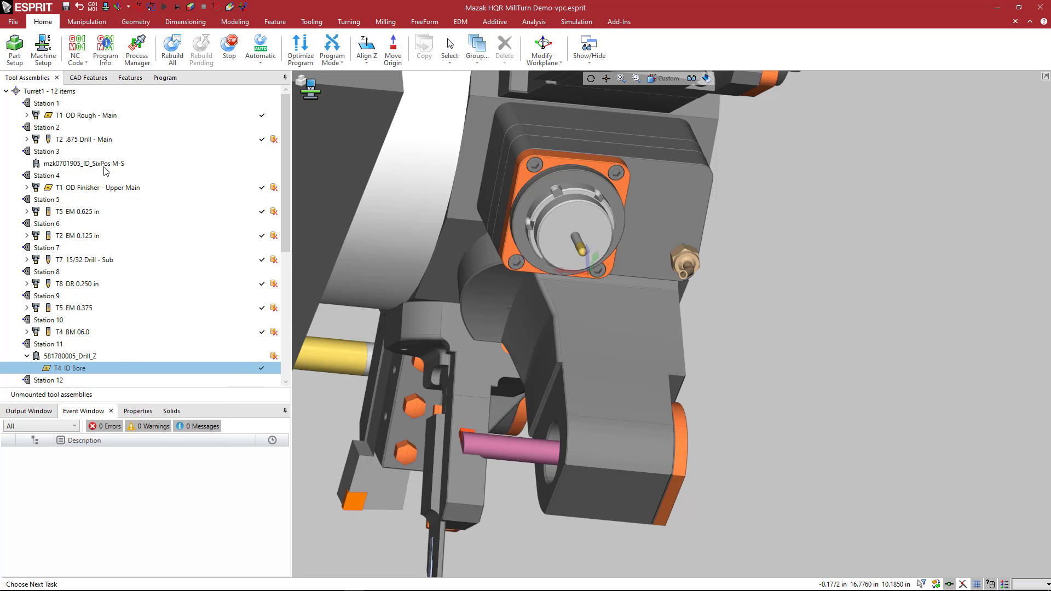
{"action": "right_click", "coordinate": [83, 163]}
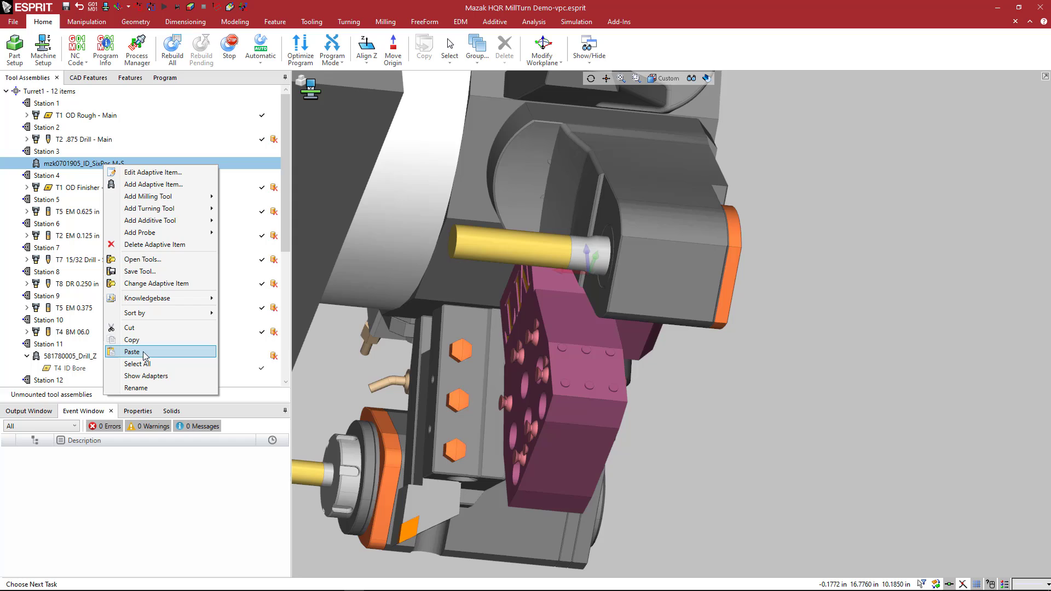
{"action": "left_click", "coordinate": [134, 351]}
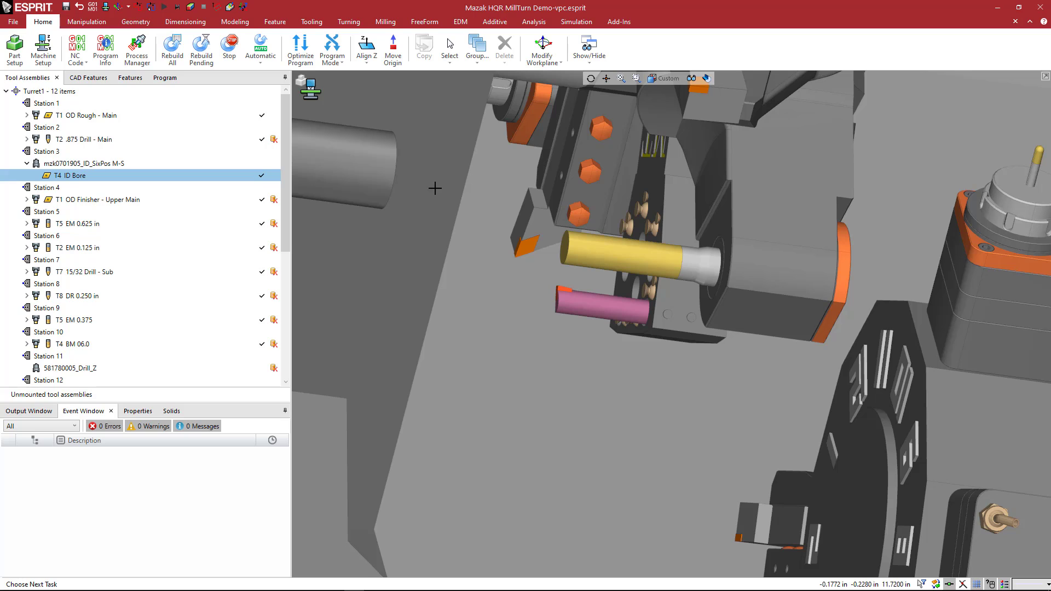
Run the simulation from the T4 ID bore link with collision detection, reporting one collision.
{"action": "left_click", "coordinate": [575, 22]}
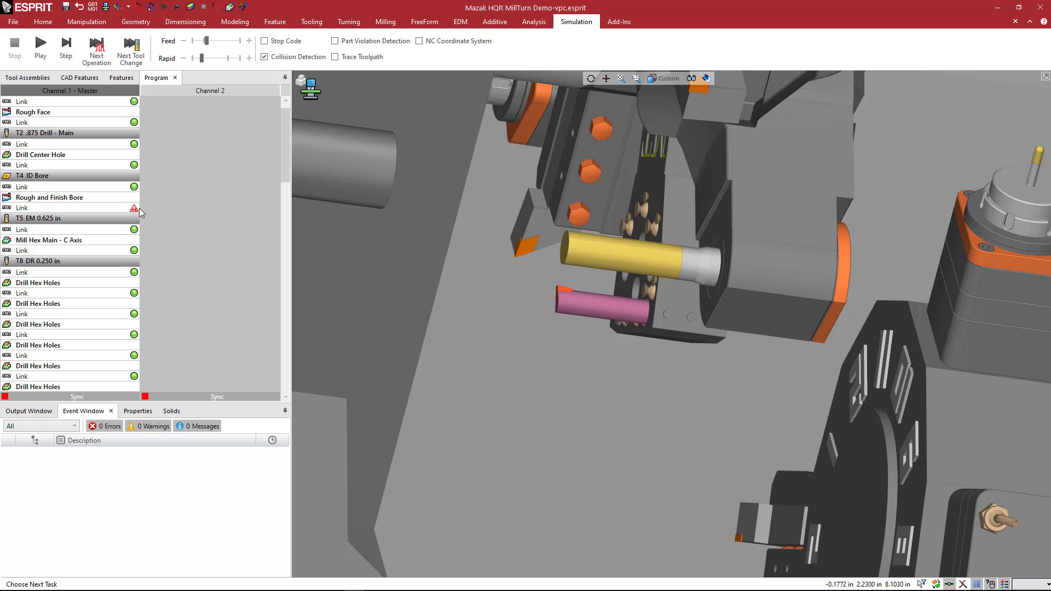
{"action": "mouse_move", "coordinate": [100, 195]}
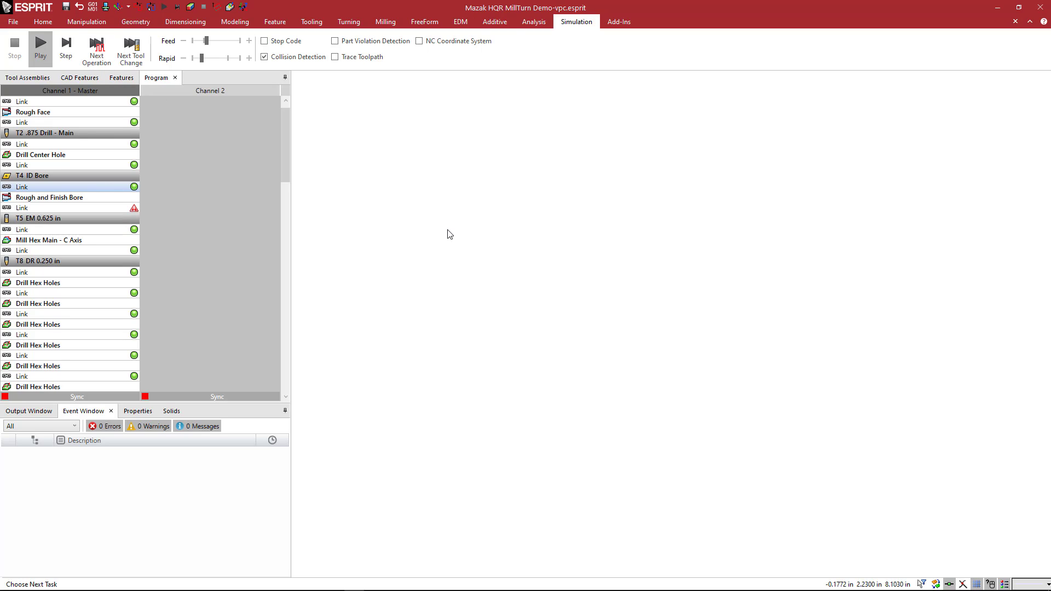
{"action": "left_click", "coordinate": [40, 50]}
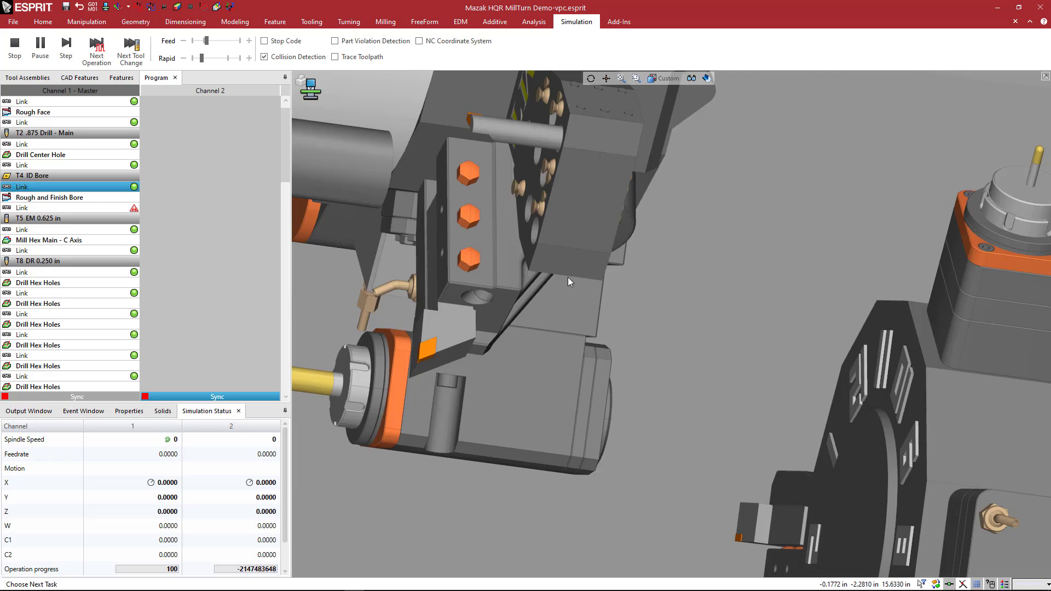
{"action": "left_click", "coordinate": [39, 48]}
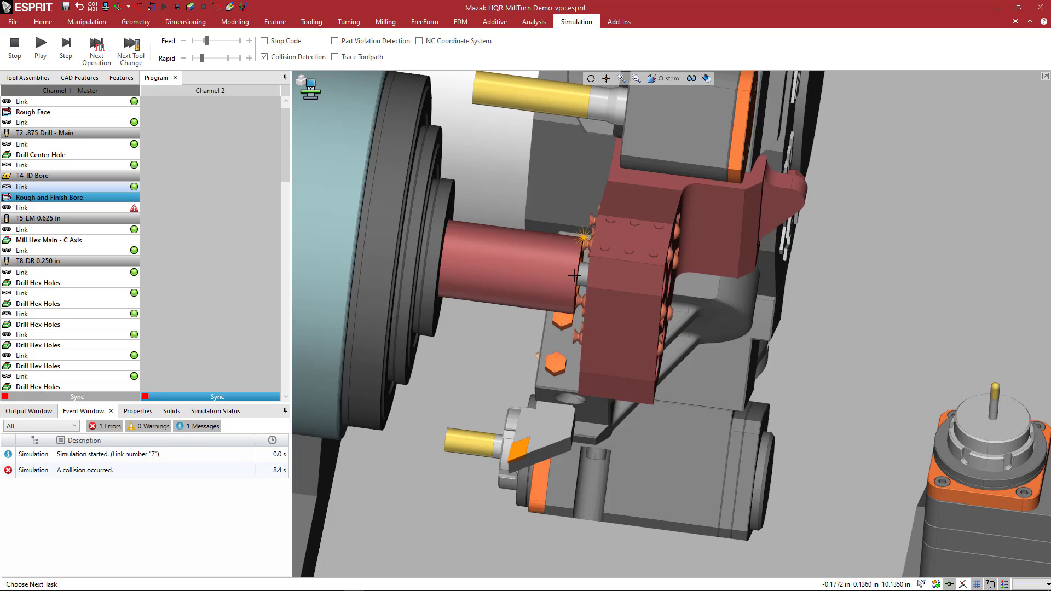
{"action": "mouse_move", "coordinate": [622, 286]}
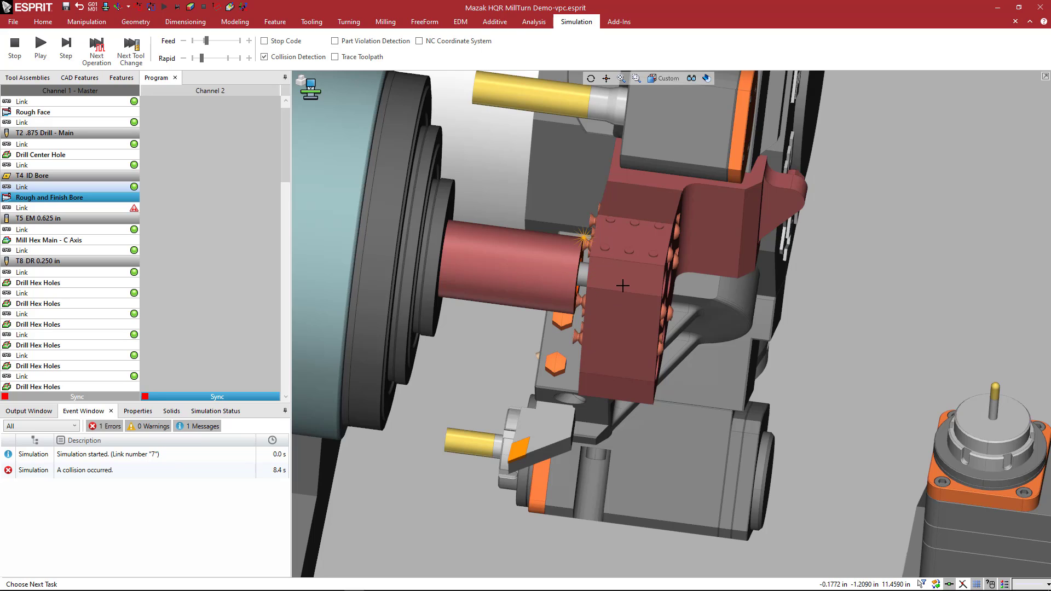